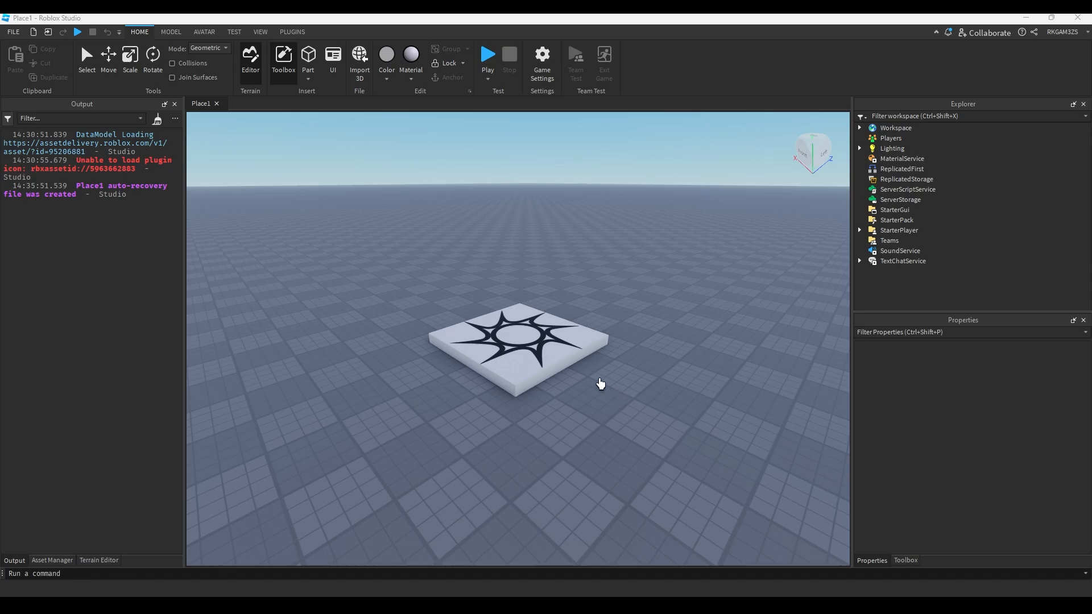
# Insert a Part with a Script that declares local part and connects its Touched event
pyautogui.click(308, 62)
pyautogui.write('sc')
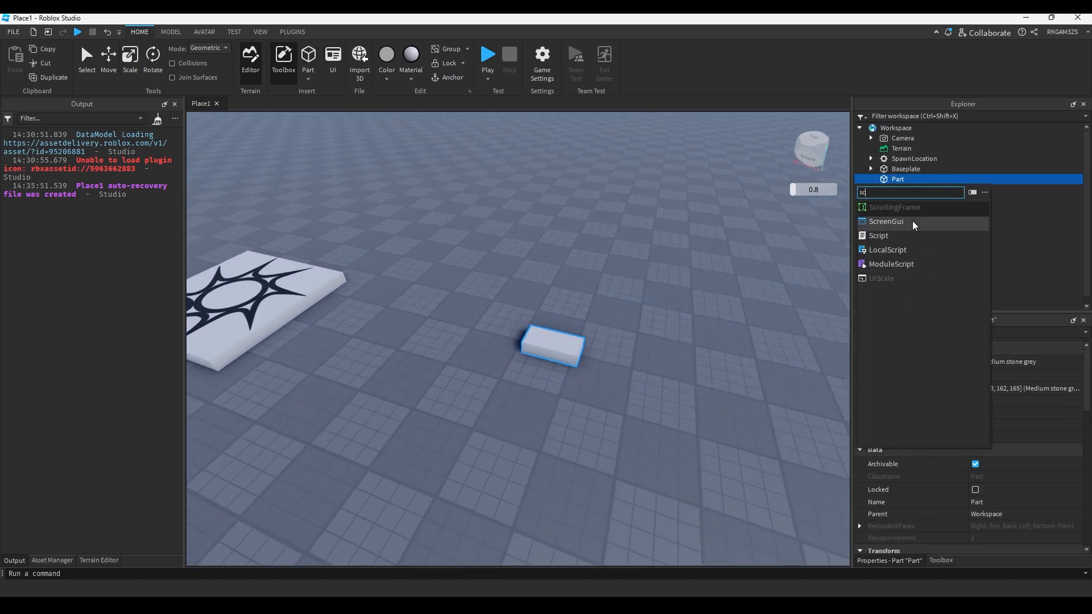
pyautogui.click(878, 236)
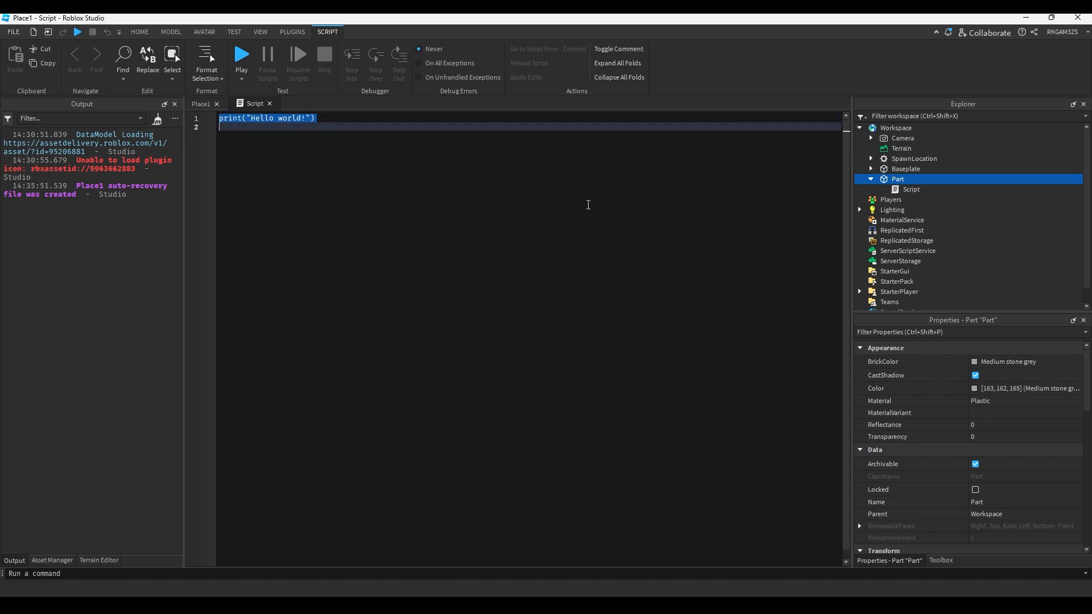
pyautogui.write('local part = script.Parent')
pyautogui.write('part.')
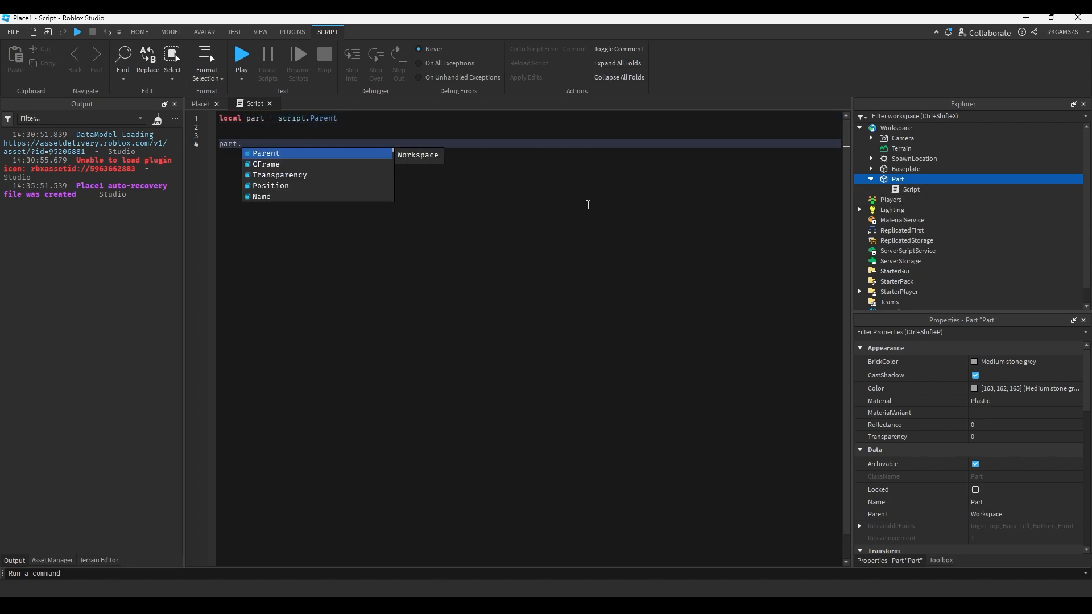
pyautogui.write('Touched:Connect(function(')
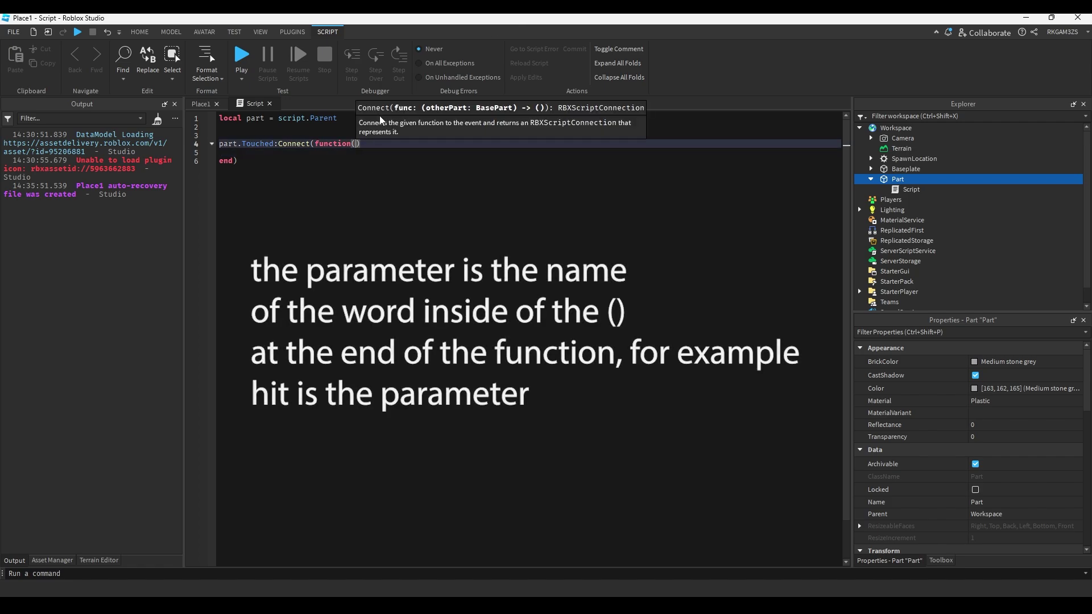
# Give the Touched handler a hit parameter that prints hit.Name
pyautogui.write('hit')
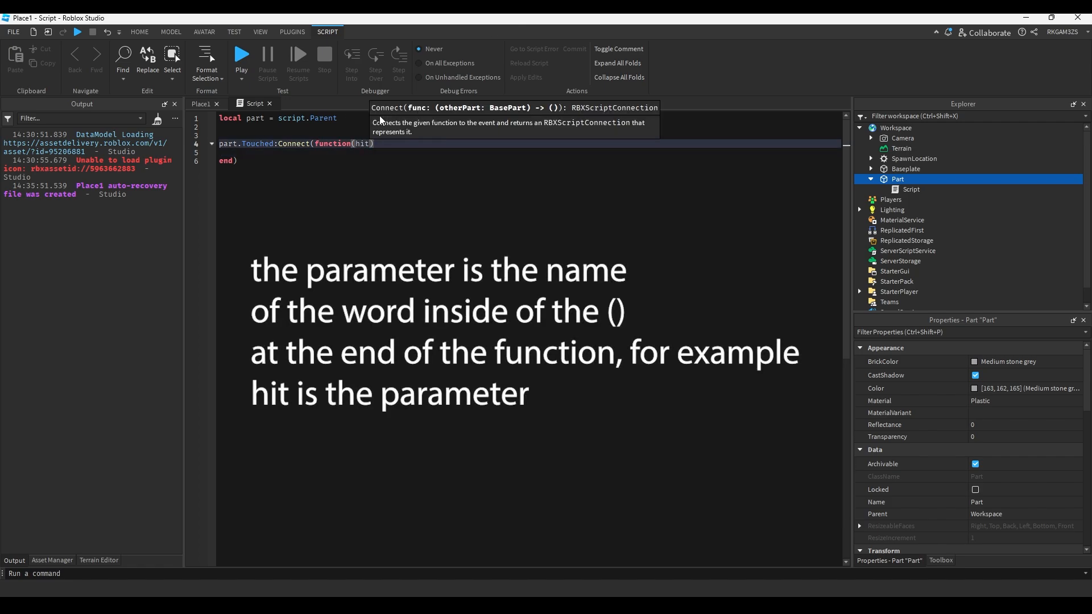
pyautogui.write('pr')
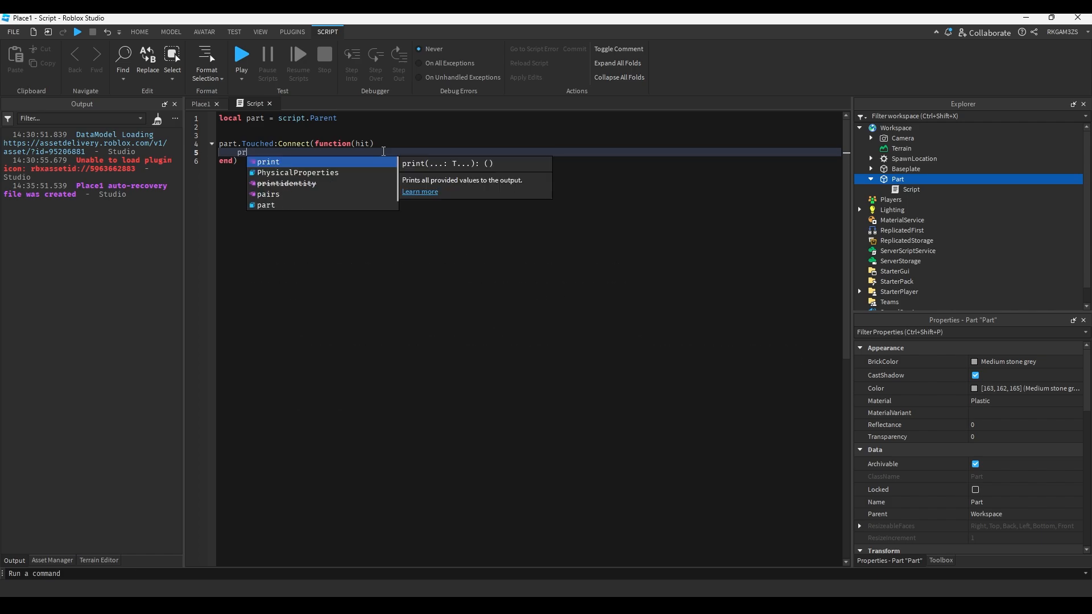
pyautogui.write('print(hit.Name)')
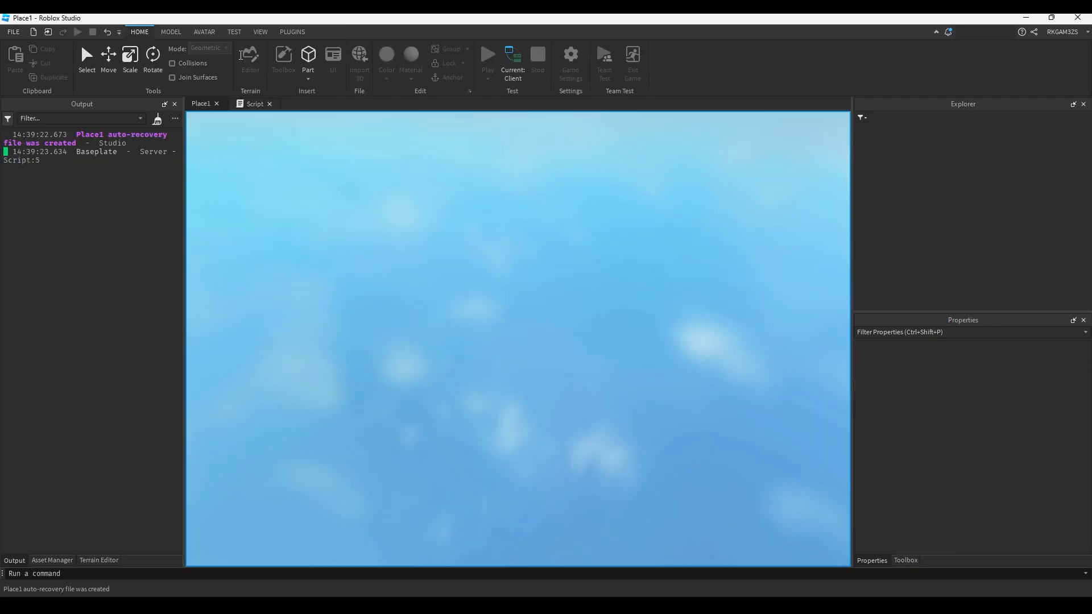
# Walk into the part so touching body parts log in Output, then stop the test
pyautogui.click(486, 55)
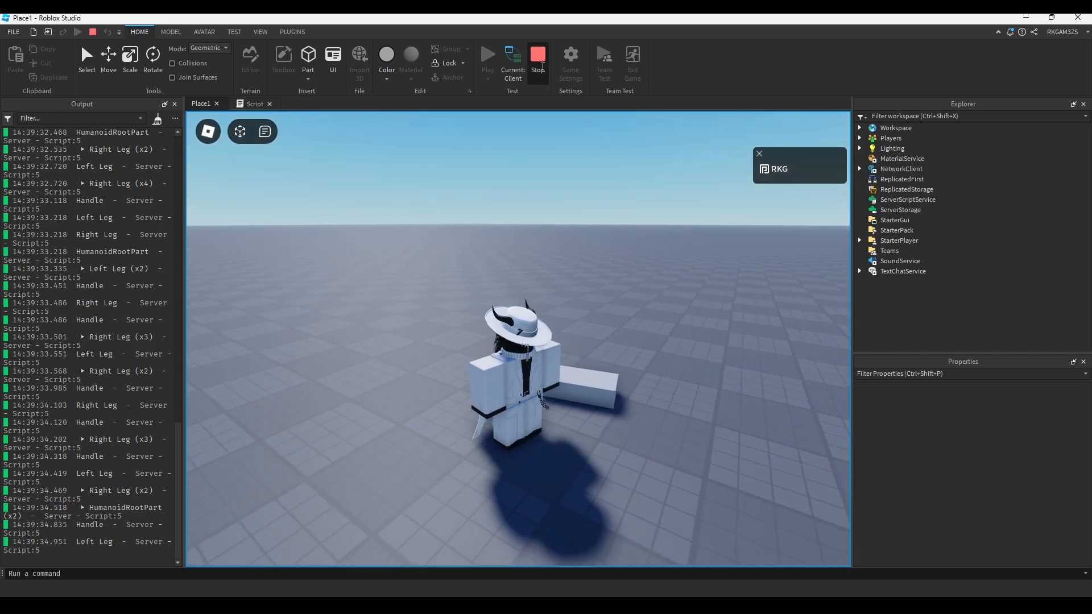
pyautogui.click(510, 56)
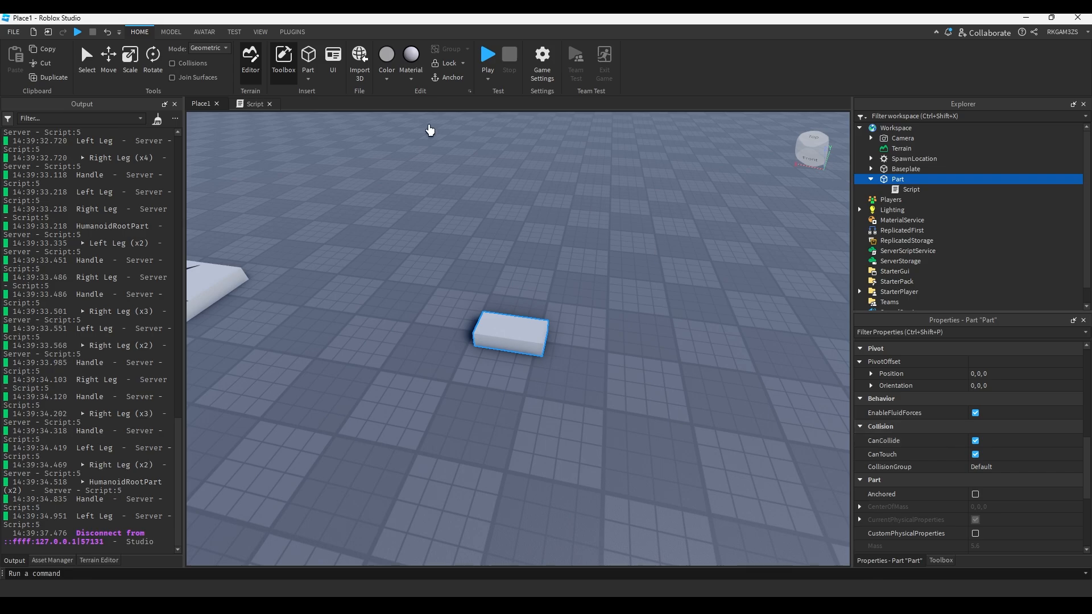
# Anchor the part and make the script print hit.Parent.Name only when the parent has a Humanoid
pyautogui.click(911, 189)
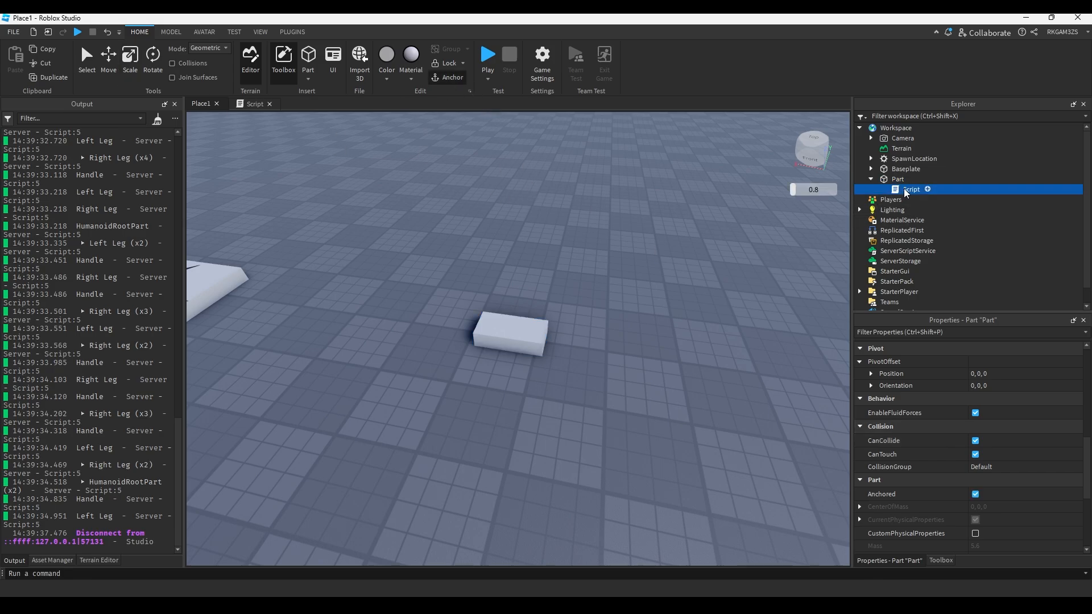
pyautogui.doubleClick(910, 189)
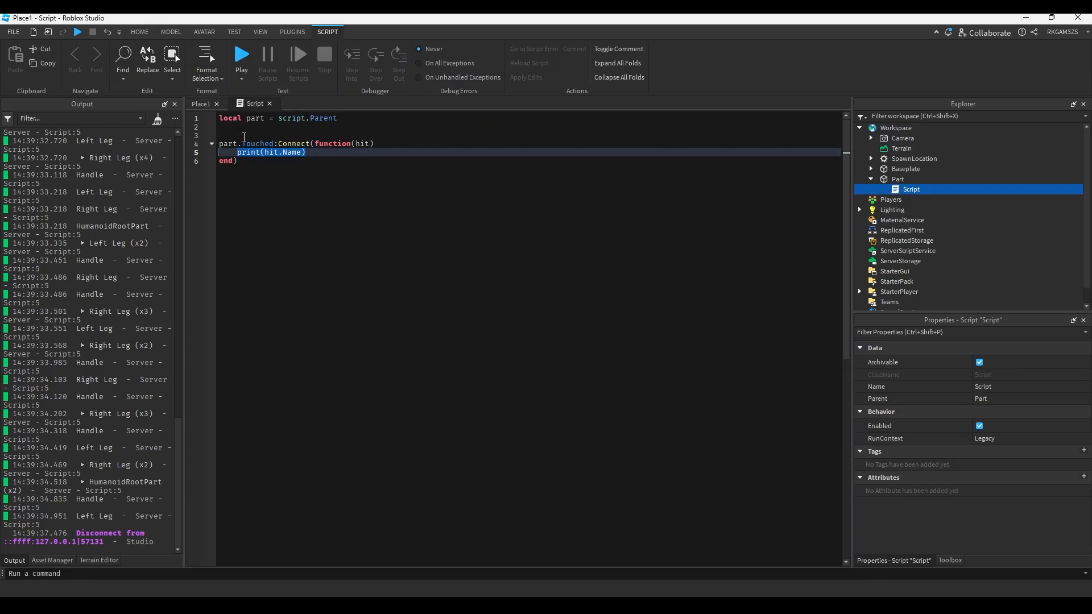
pyautogui.write('hit.Parent:FindFirstChild("Humanoid") then')
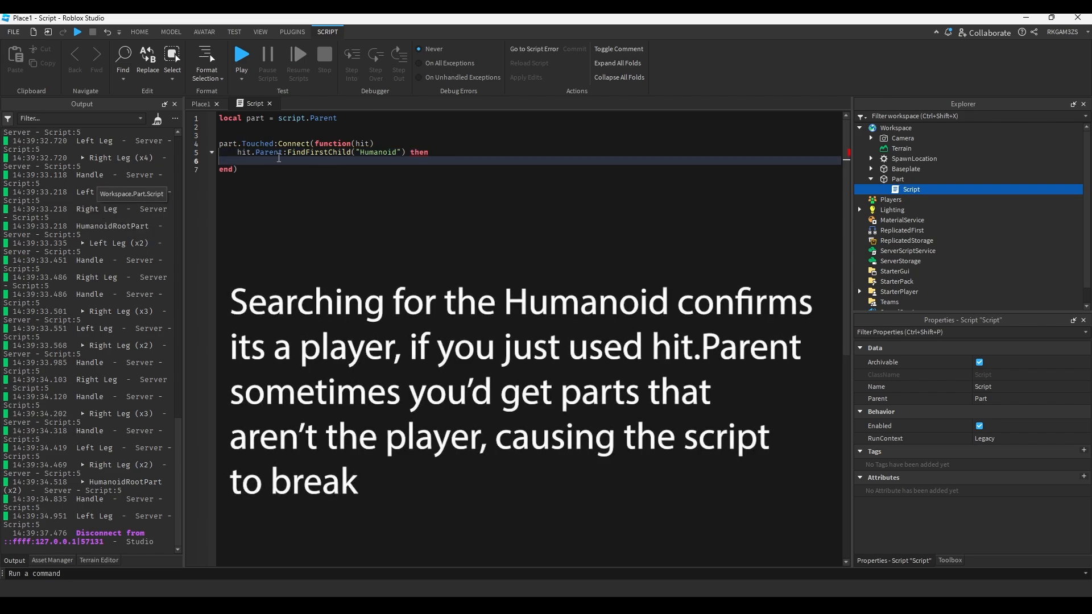
pyautogui.moveTo(373, 149)
pyautogui.write('if ')
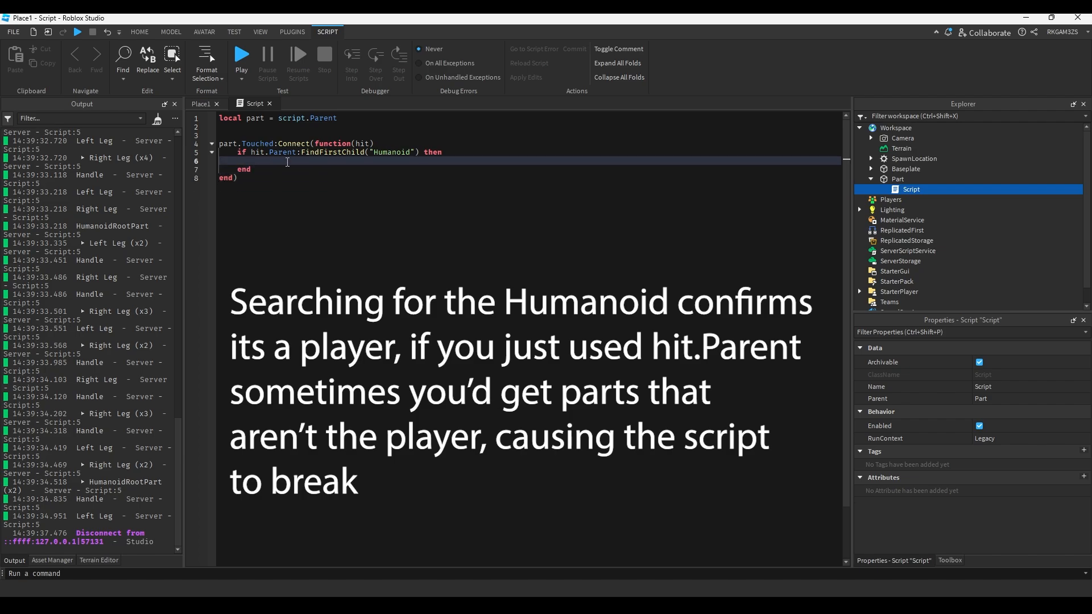
pyautogui.write('print(hit.P')
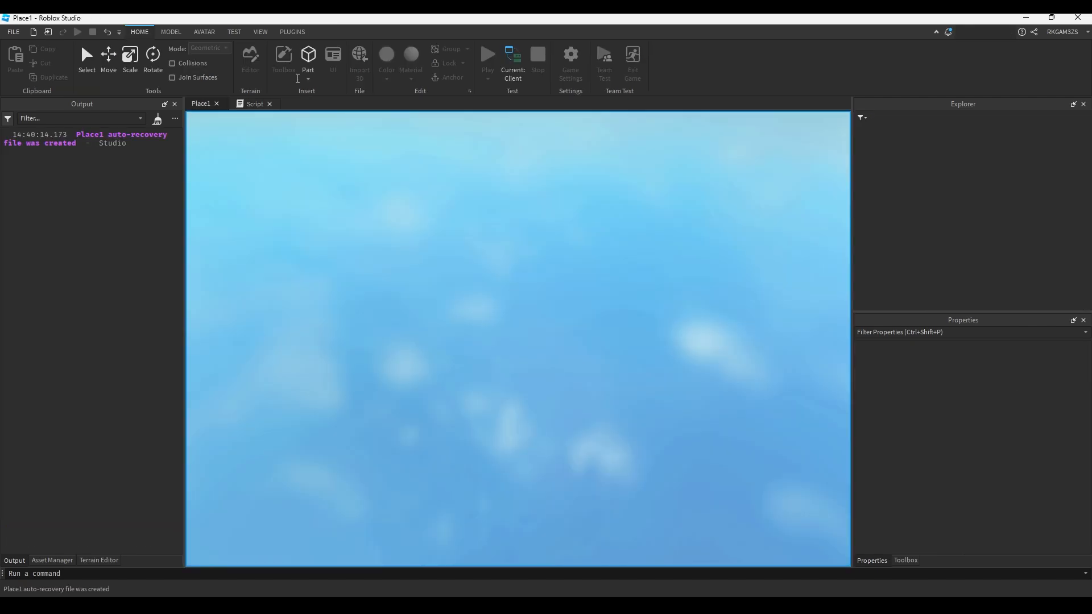
# Play-test so only the player's name prints, then stop the test
pyautogui.click(487, 55)
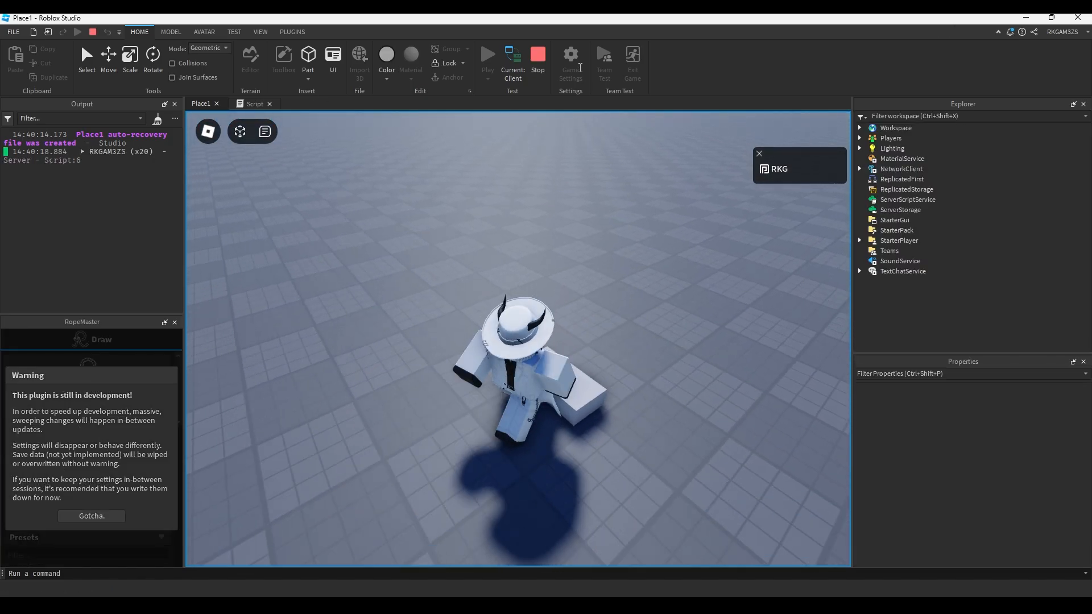
pyautogui.click(510, 58)
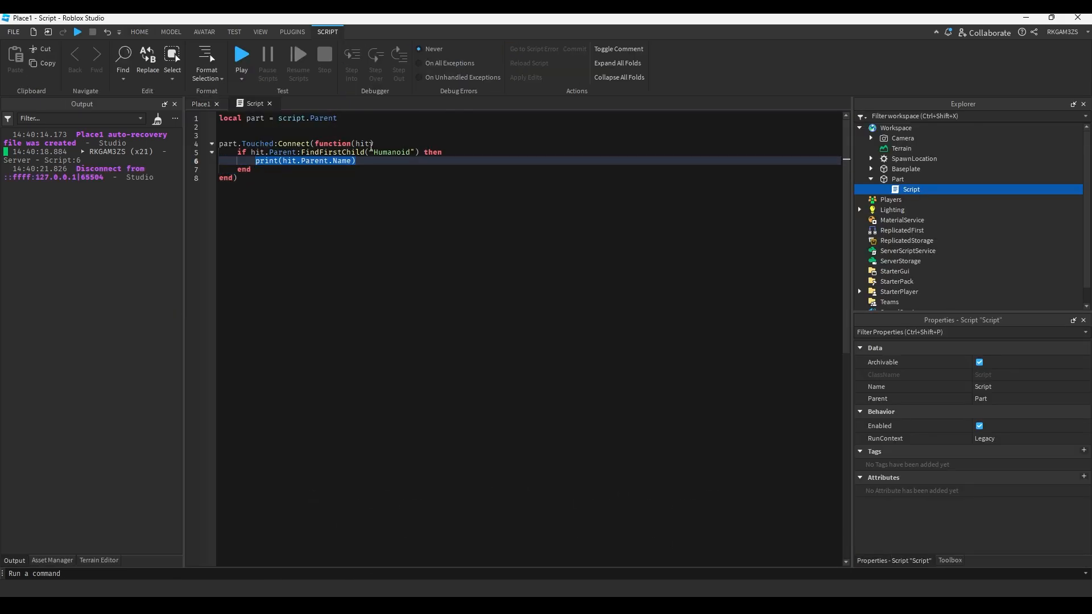
# Replace the print with hit.Parent.Humanoid.Health -= 3 and start a play test
pyautogui.press('Delete')
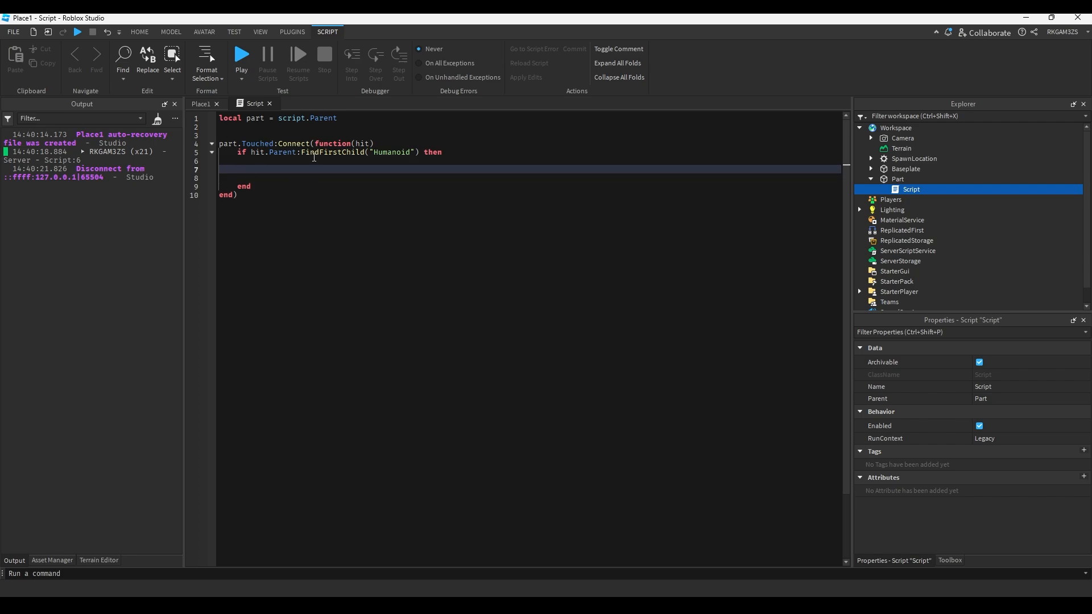
pyautogui.write('hit.Parent.Hu')
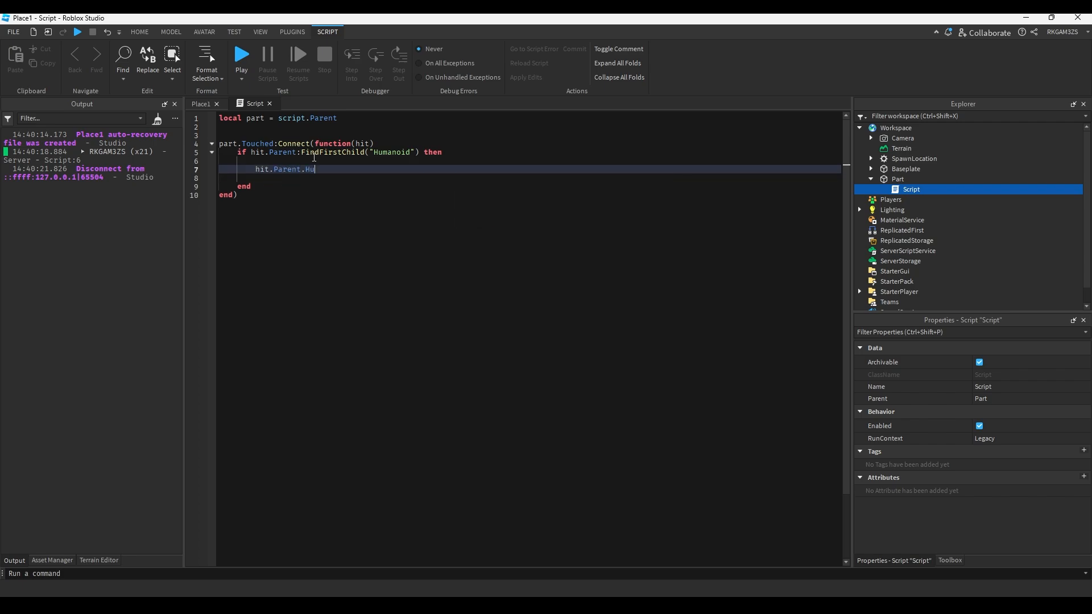
pyautogui.write('manoid.Heak')
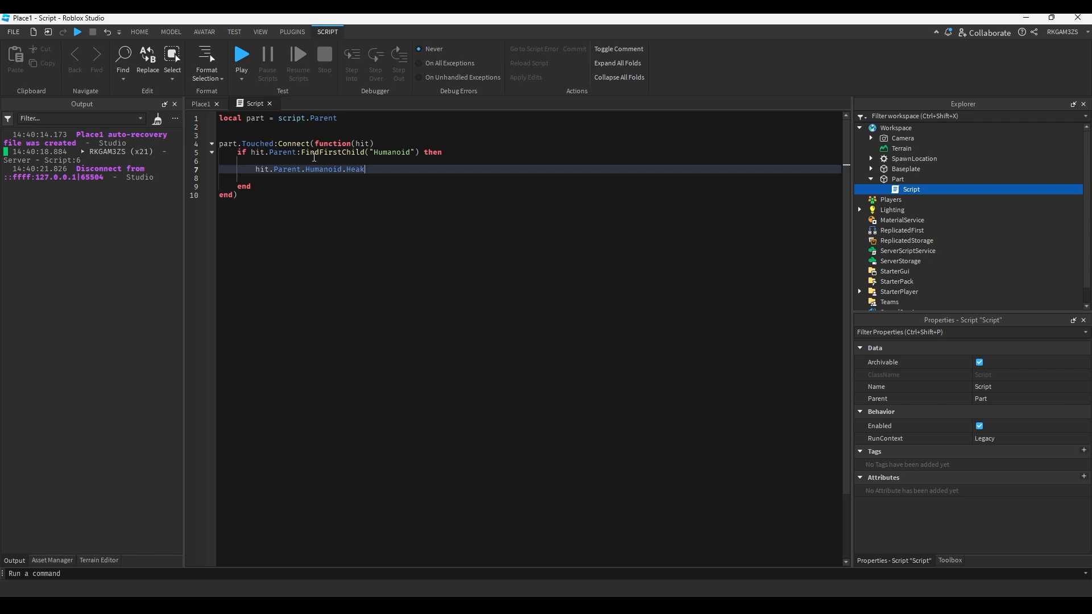
pyautogui.write('th -')
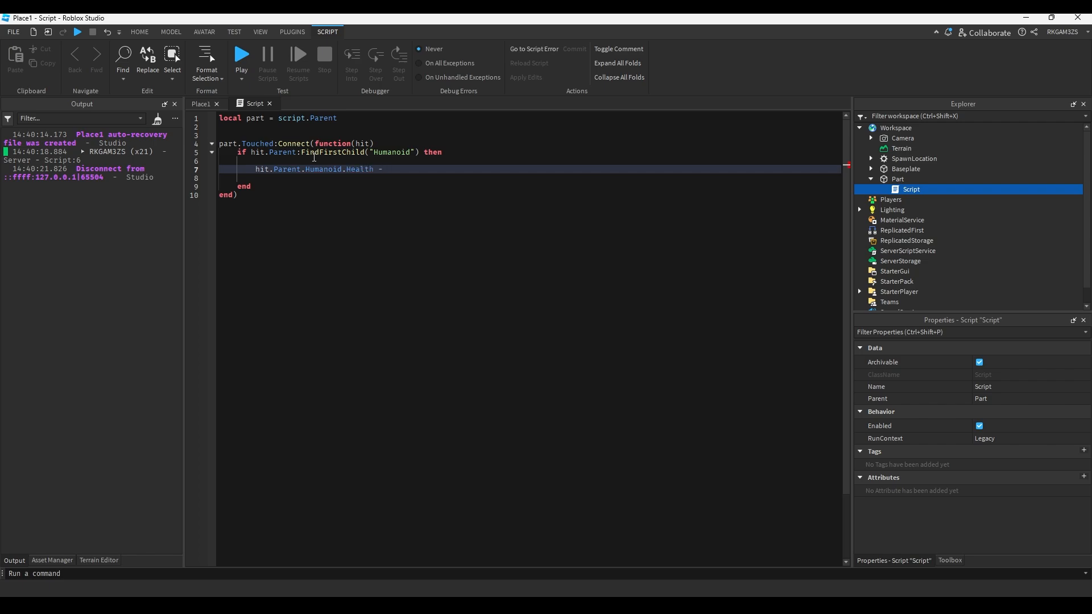
pyautogui.write('= 3')
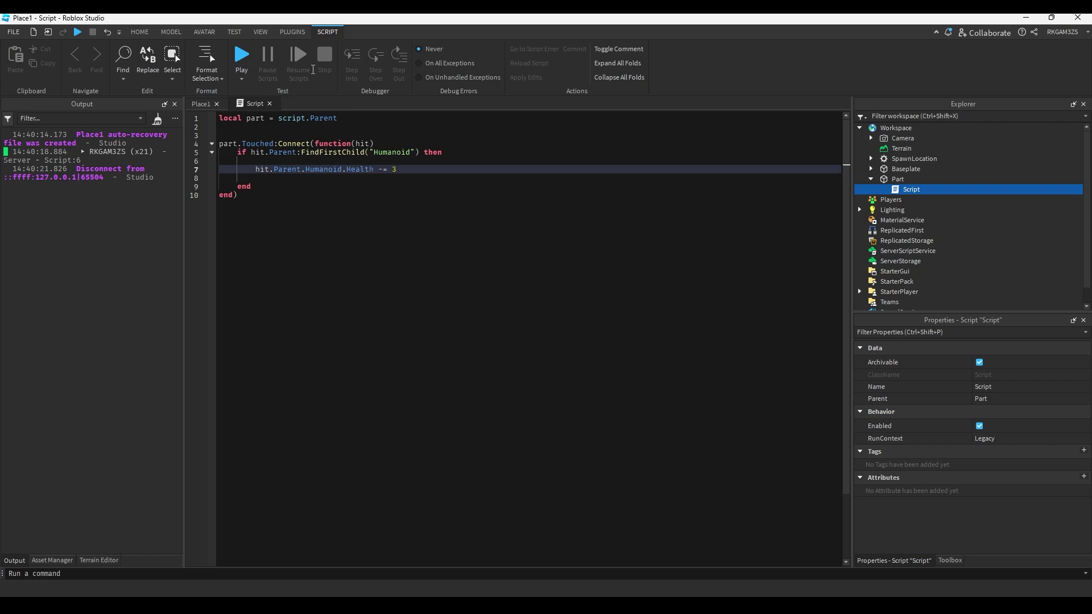
pyautogui.click(203, 104)
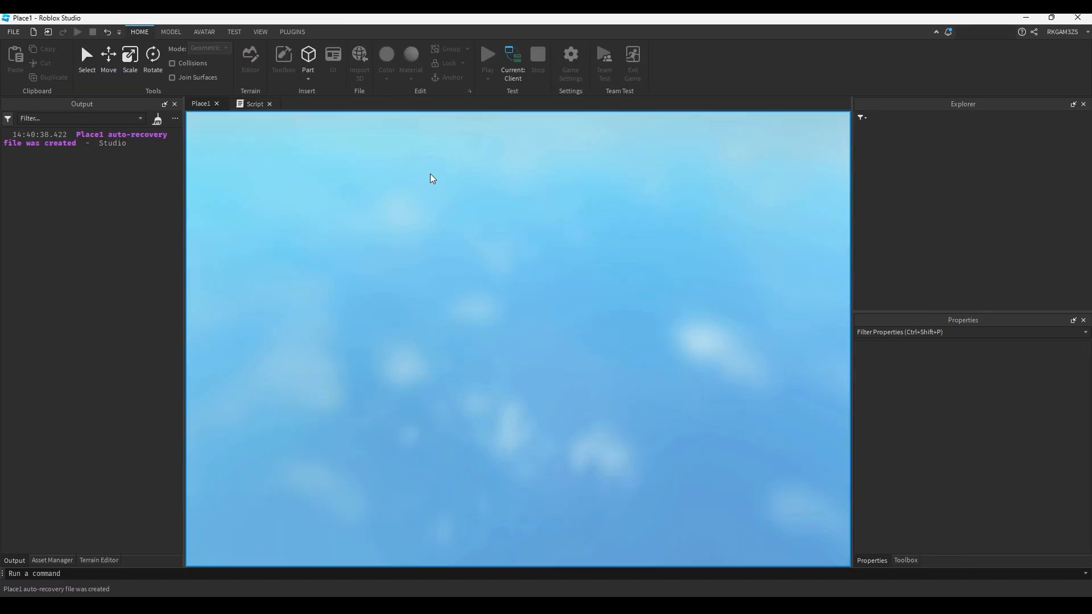
# Test the 3-damage touch in play mode with the character
pyautogui.click(487, 54)
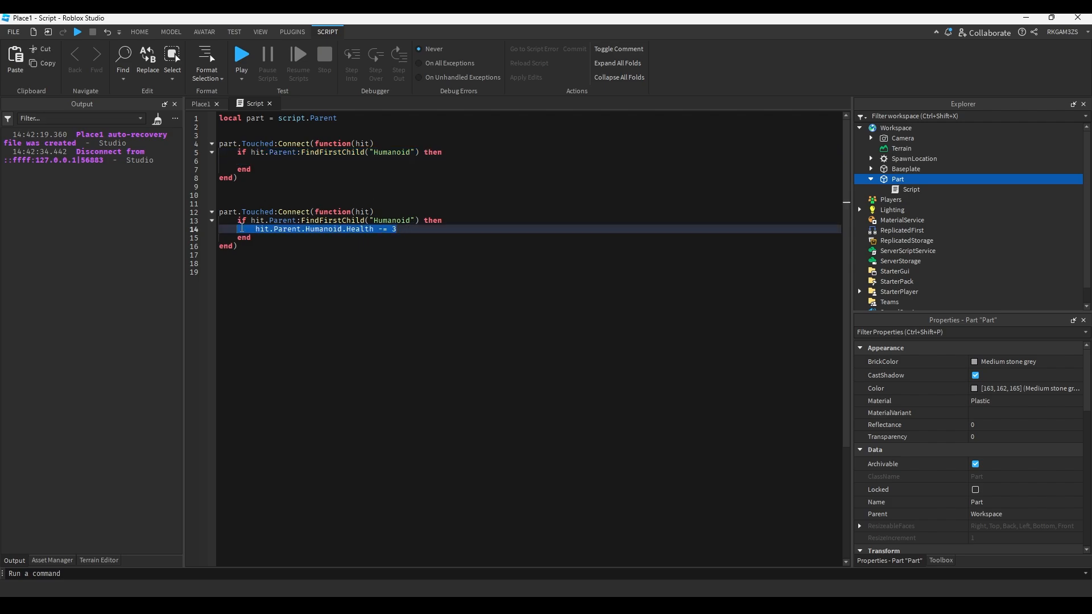
# Replace the damage line with part.Color = Color3.fromRGB(0, 255, 17) bright green
pyautogui.press('Delete')
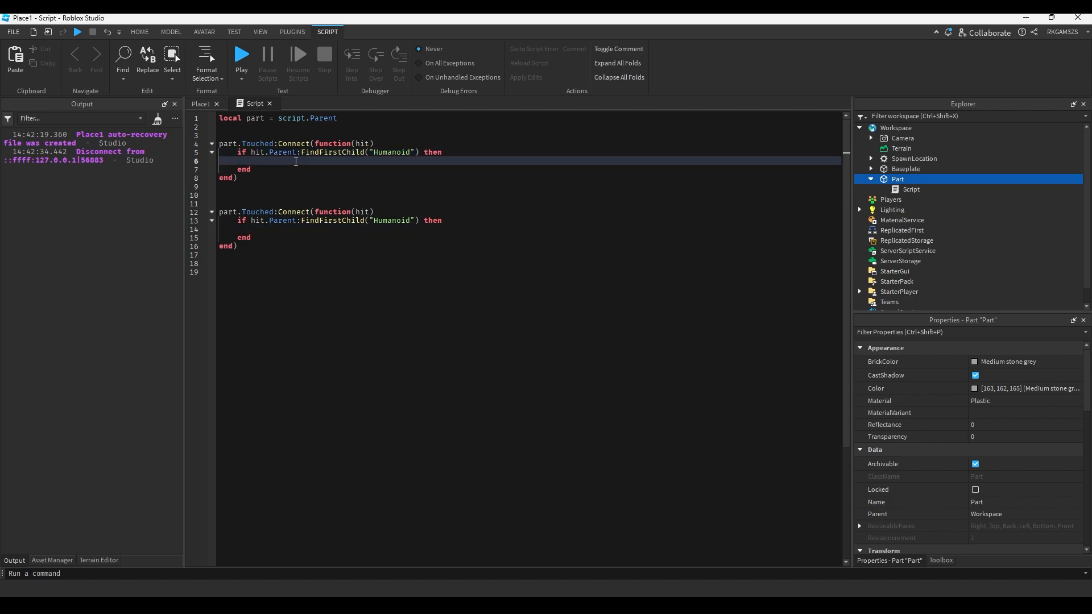
pyautogui.write('part.Color =')
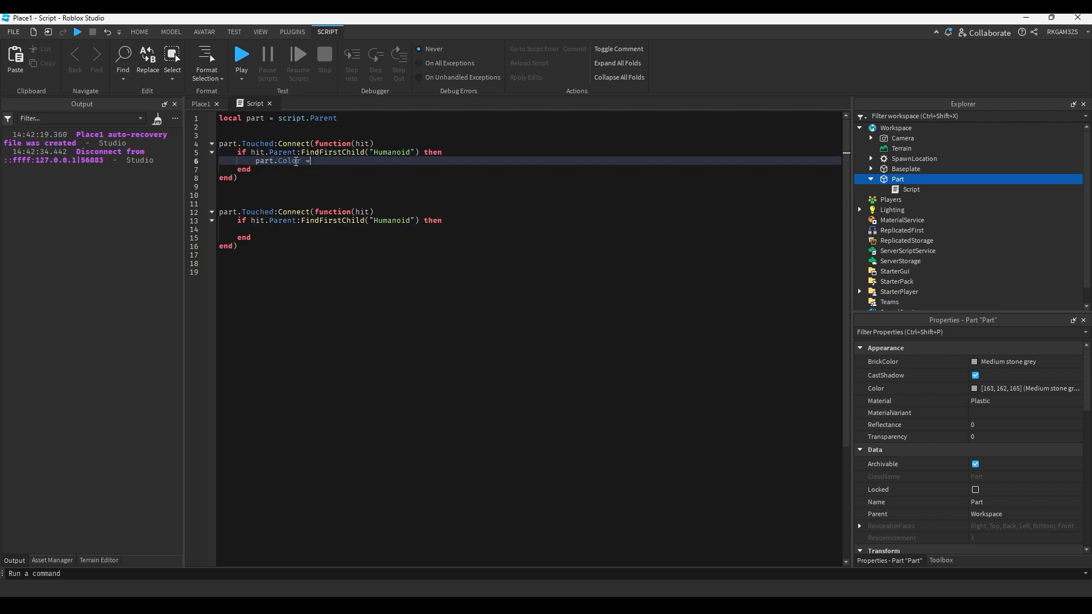
pyautogui.write('Color3.fromRGB()')
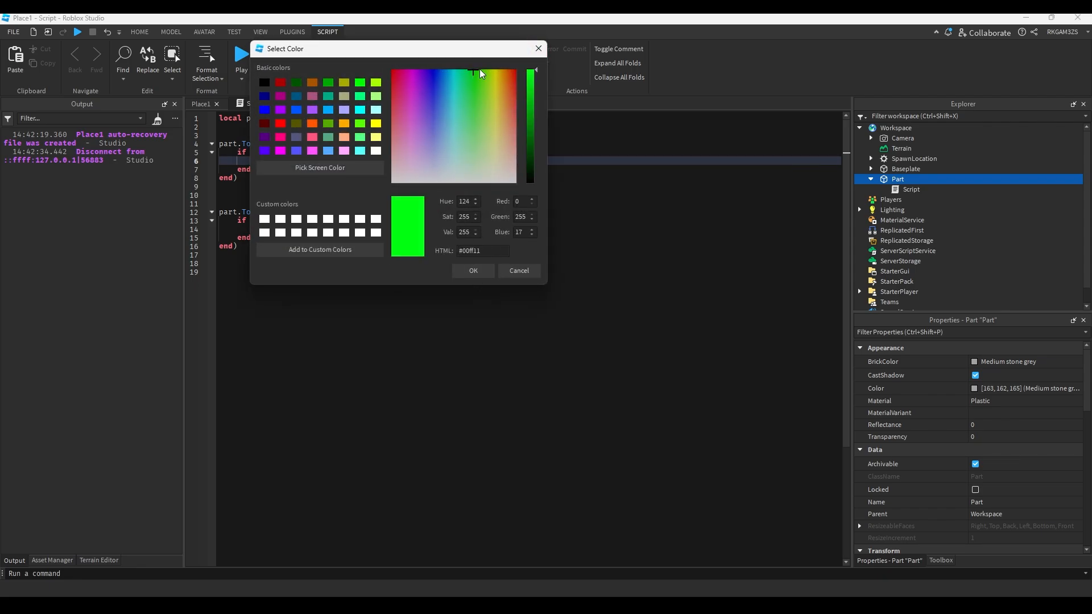
pyautogui.click(471, 271)
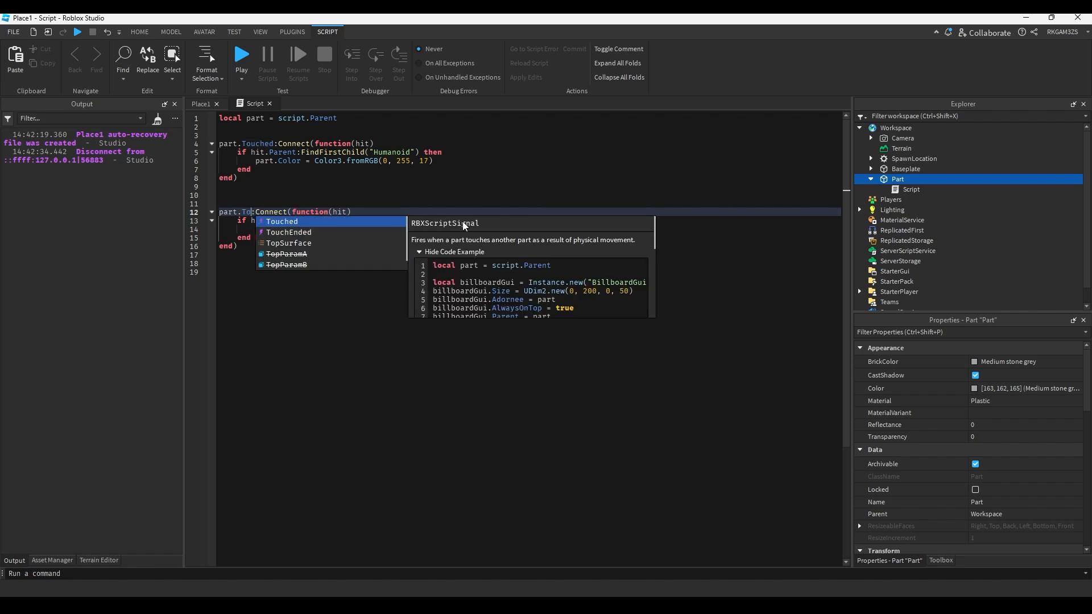
pyautogui.click(287, 232)
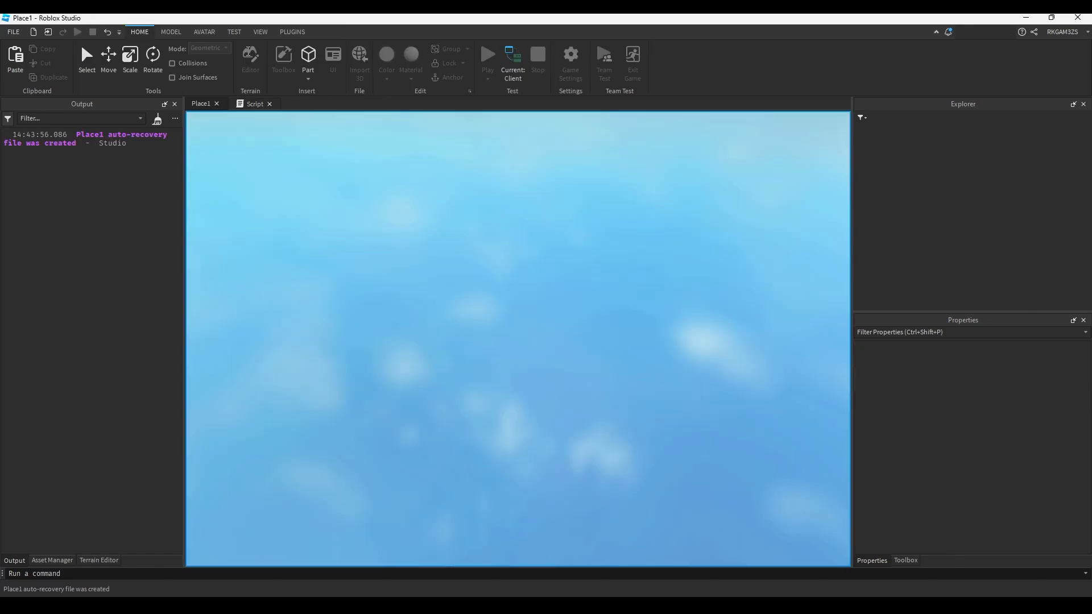
# Let the character spawn beside the part, then stop the play test
pyautogui.click(487, 58)
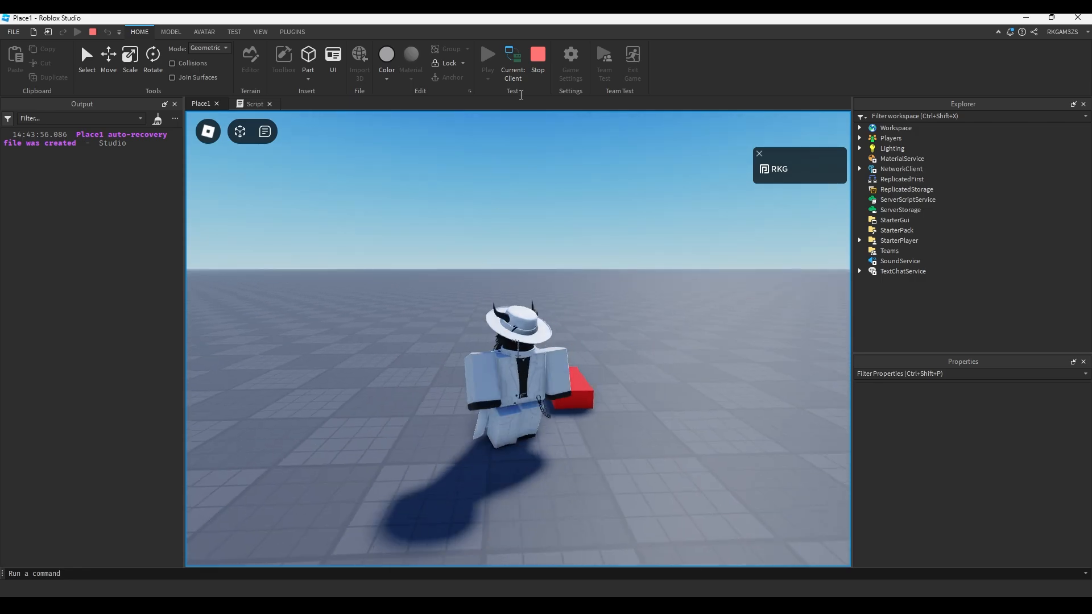
pyautogui.click(510, 60)
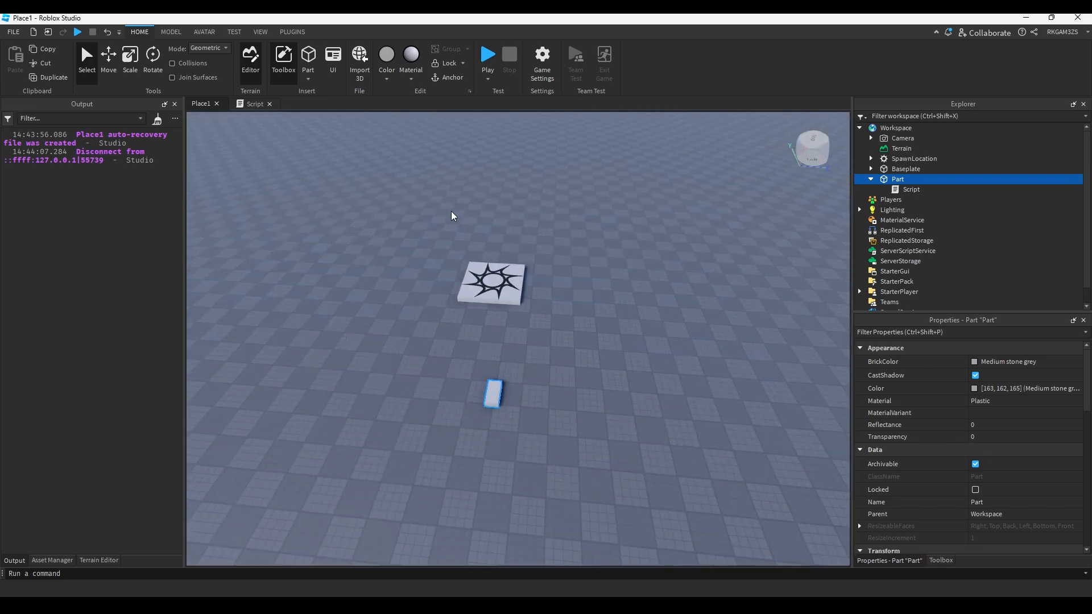
pyautogui.moveTo(592, 253)
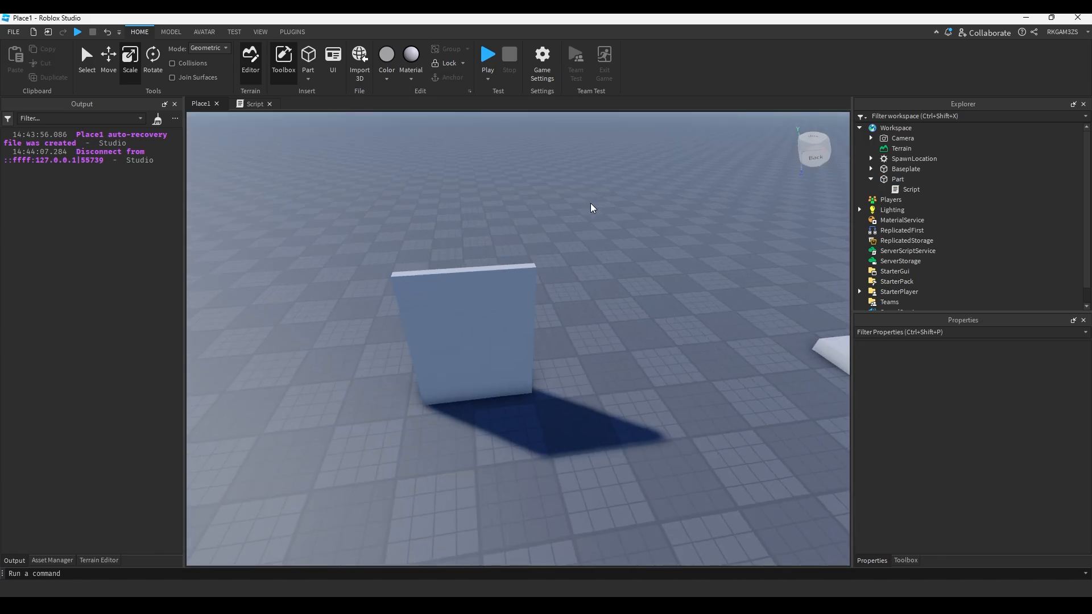
# Stretch inserted Parts into wall sections with the Scale tool beside an added rig
pyautogui.click(234, 32)
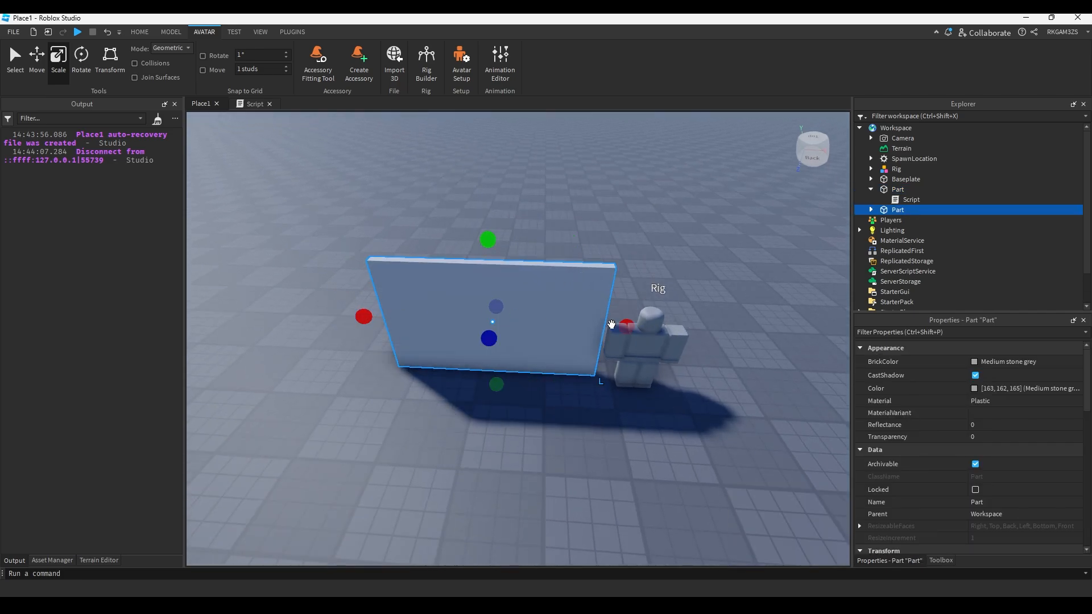
pyautogui.click(139, 32)
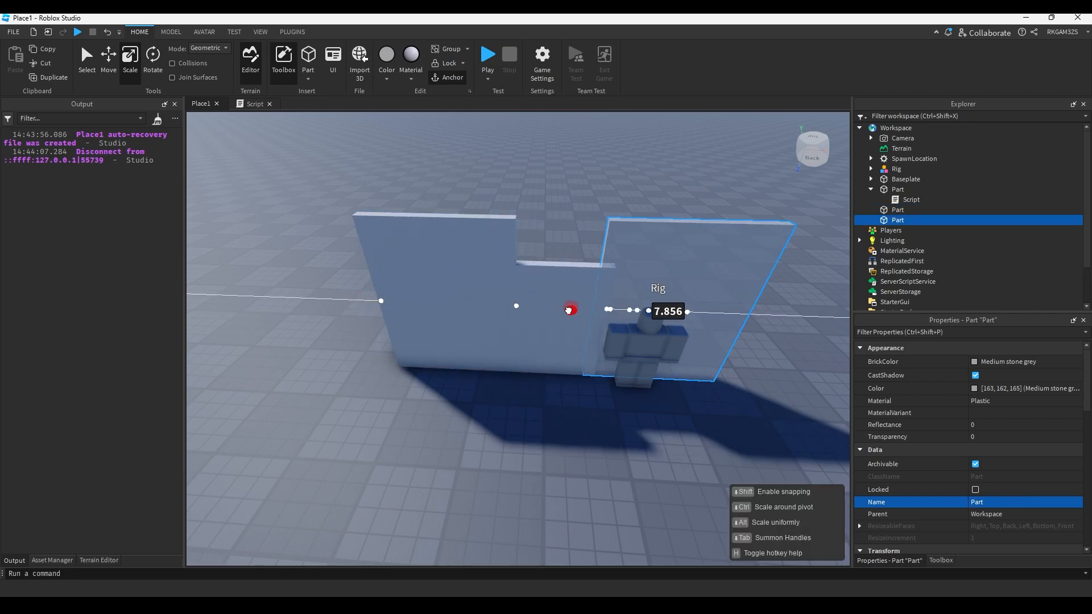
pyautogui.click(896, 168)
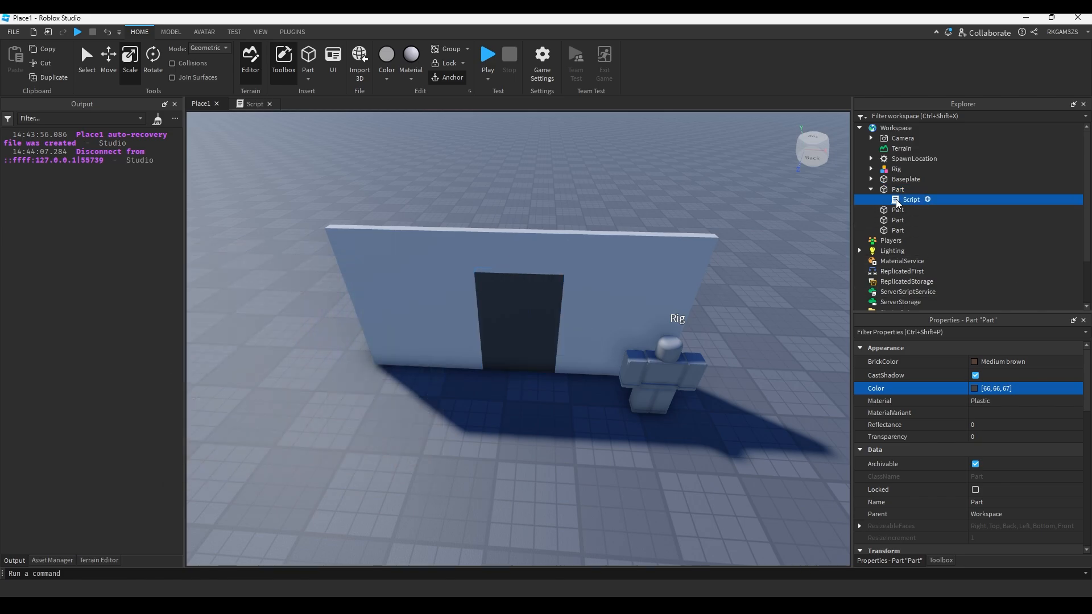
# Rename parts door and keycardReader, move the Script into the reader and begin its Touched handler
pyautogui.doubleClick(910, 200)
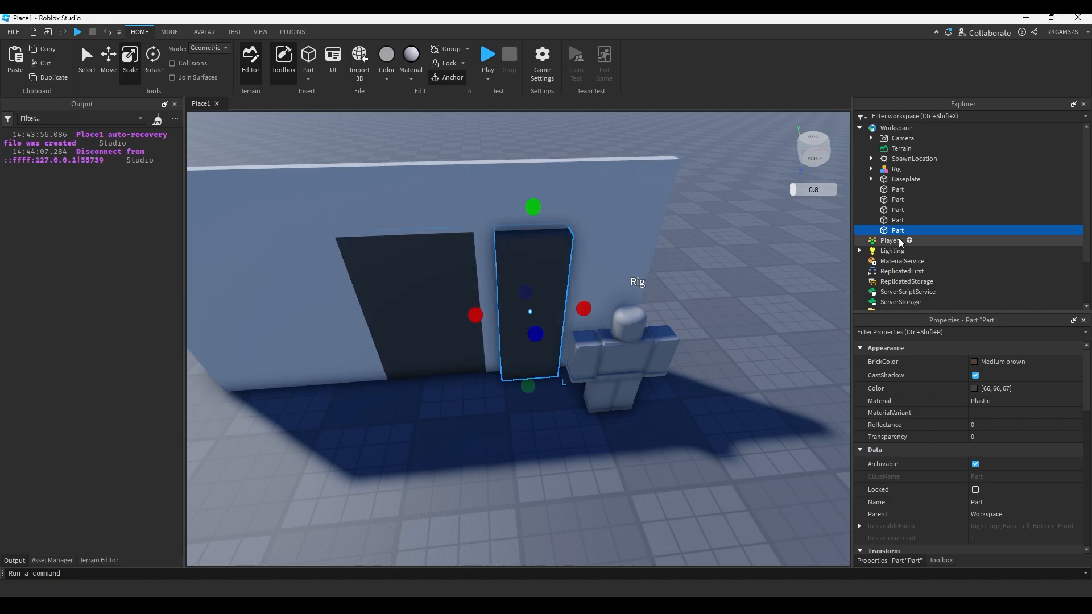
pyautogui.click(911, 240)
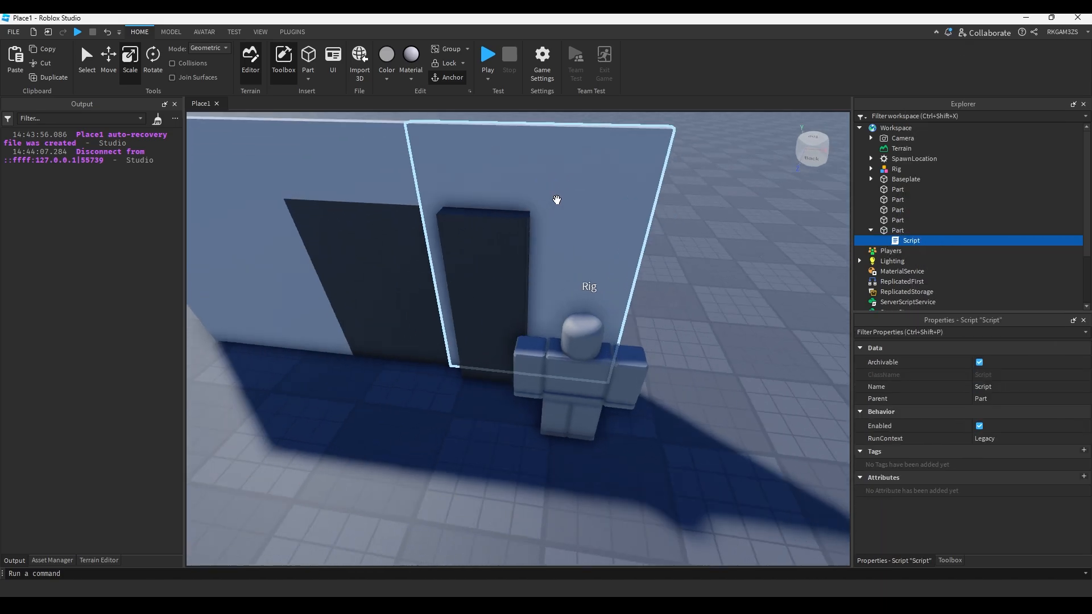
pyautogui.click(897, 230)
pyautogui.write('keycardReader')
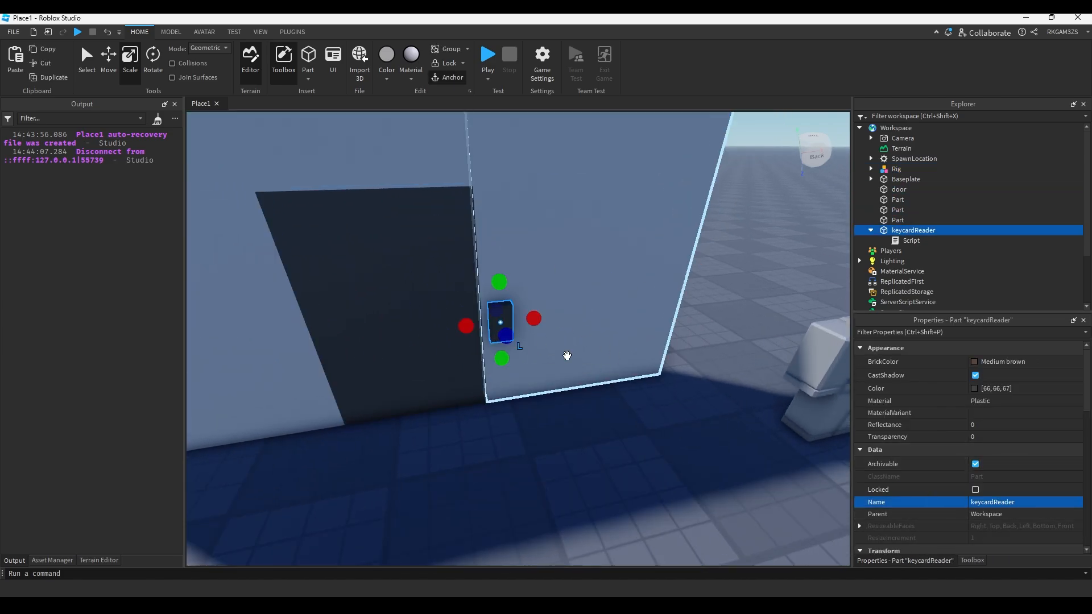
pyautogui.doubleClick(911, 240)
pyautogui.write('if hi')
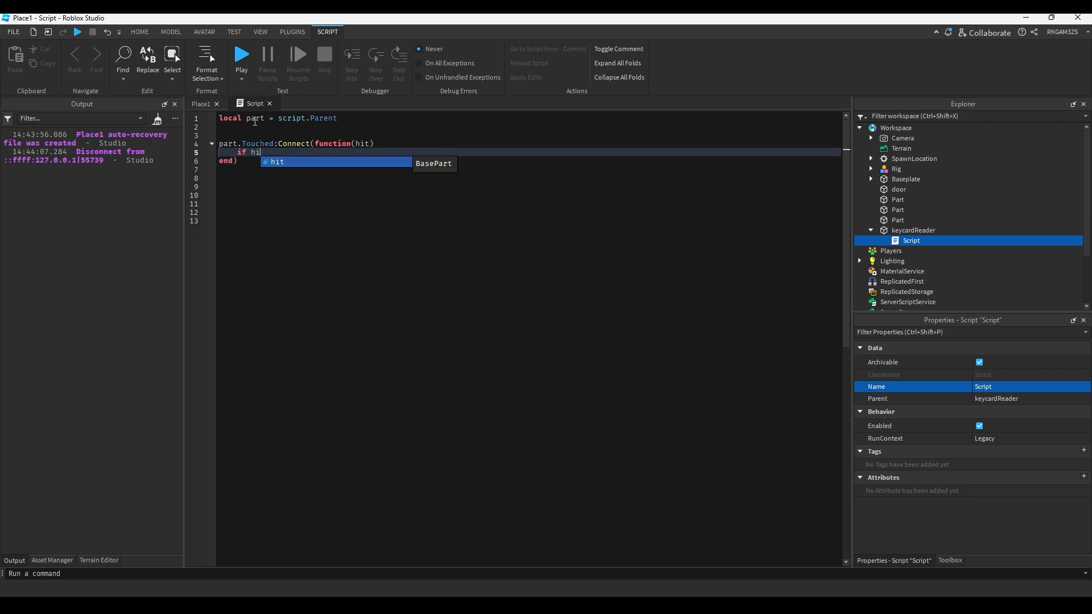
# Check hit.Name == "awesomeKeycard" in the Touched handler and reference game.Workspace.door
pyautogui.write('.')
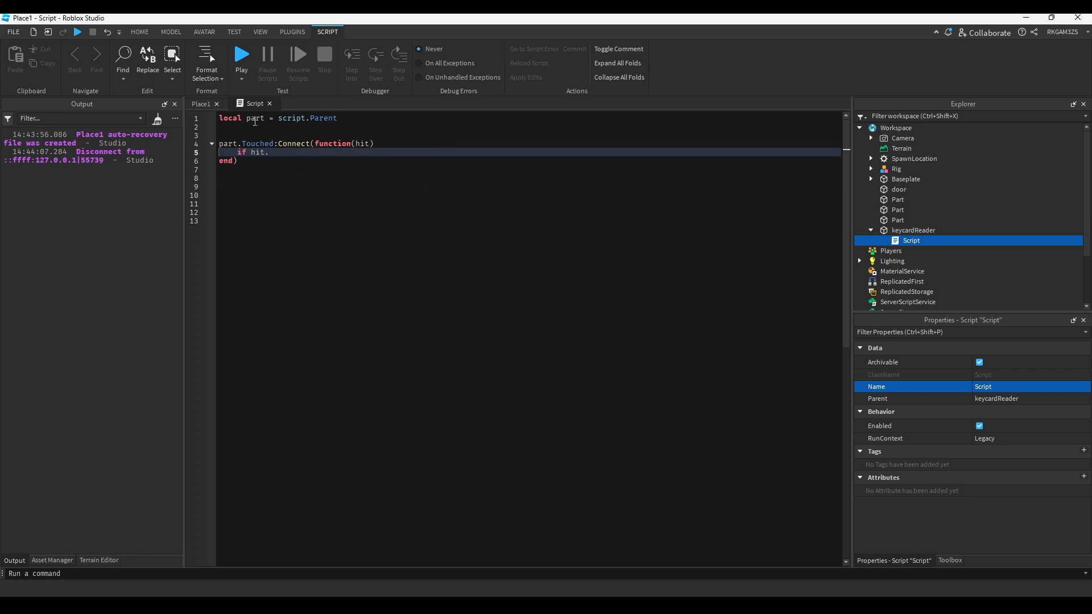
pyautogui.write('.Name == ("")')
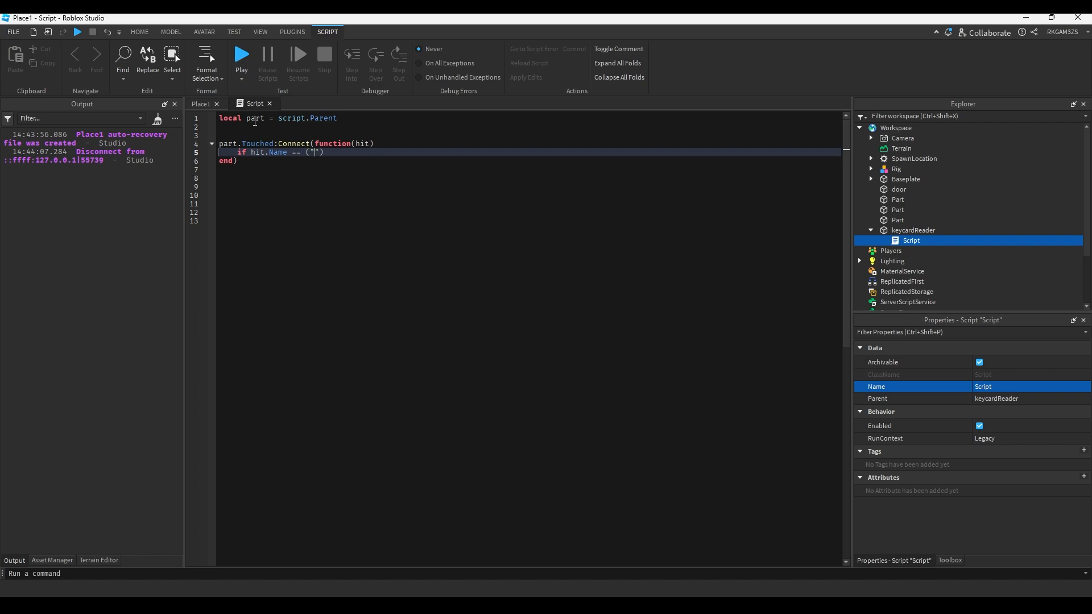
pyautogui.write('awesomeKeycard')
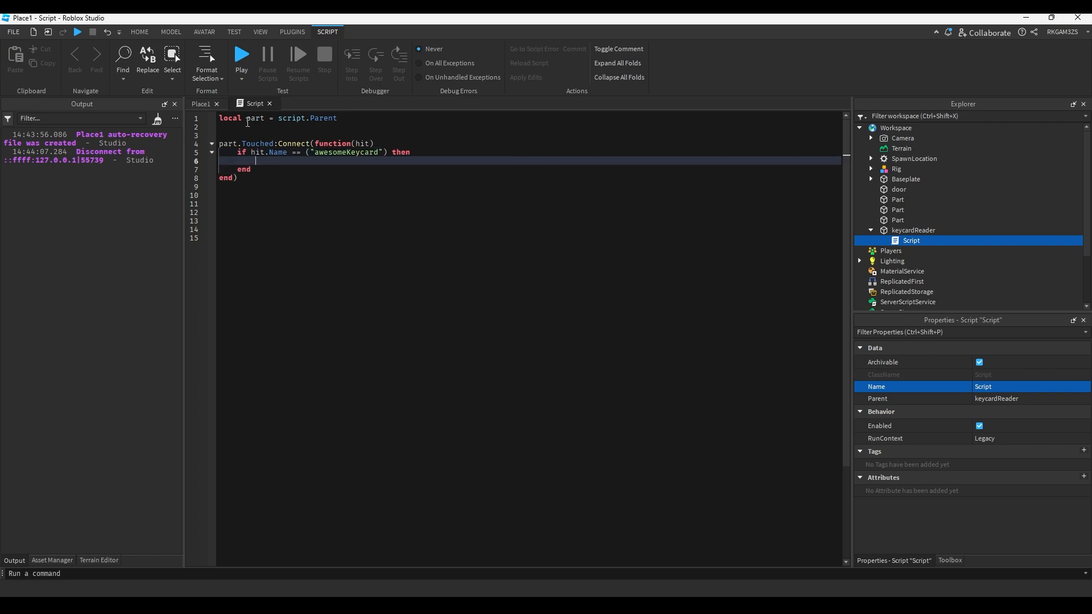
pyautogui.write('local =')
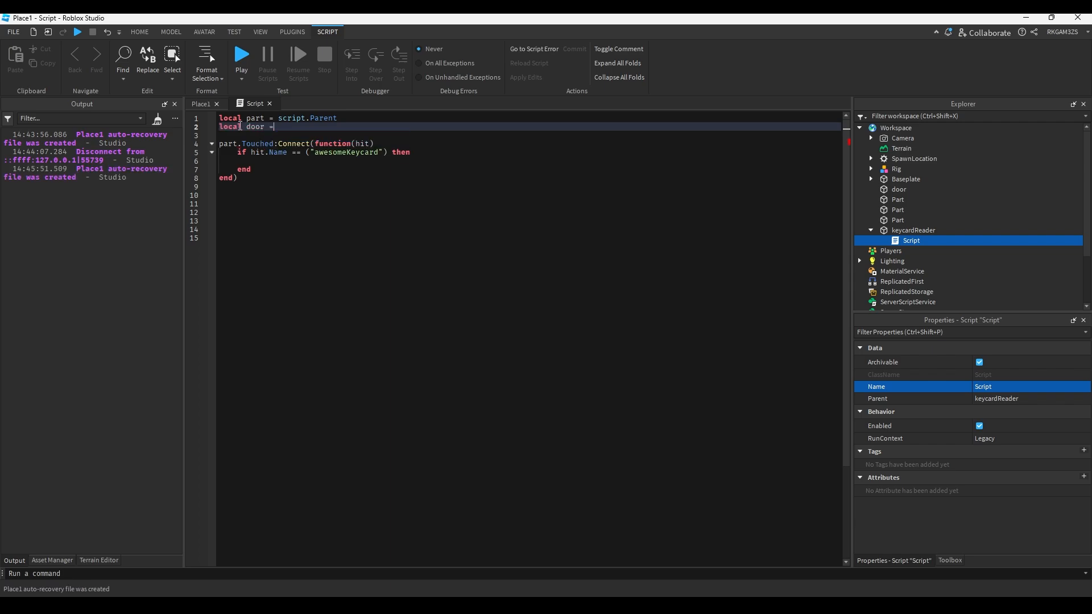
pyautogui.write('game.Workspace.door')
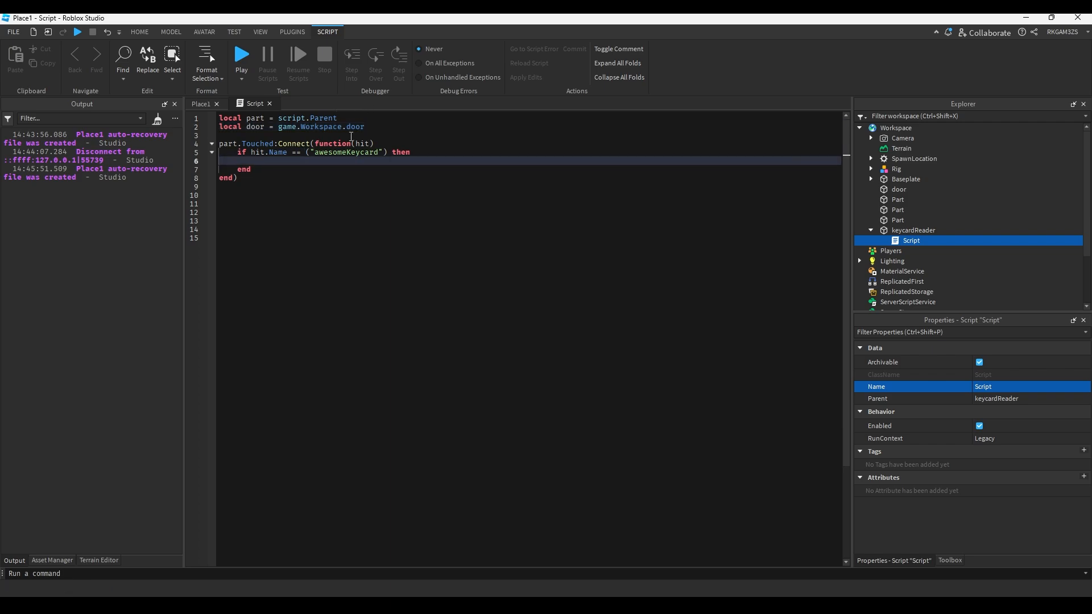
# Set the door's Transparency and CanCollide, task.wait(3), then reuse the lines to restore it
pyautogui.write('door.Transparency = 1')
pyautogui.write('door.CanCollide = false')
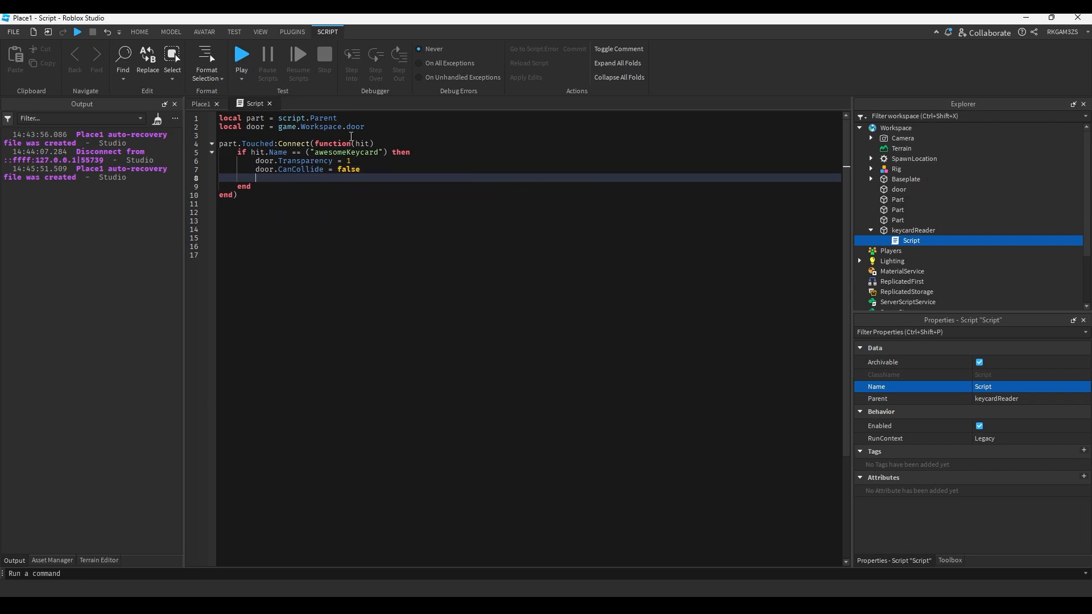
pyautogui.write('task')
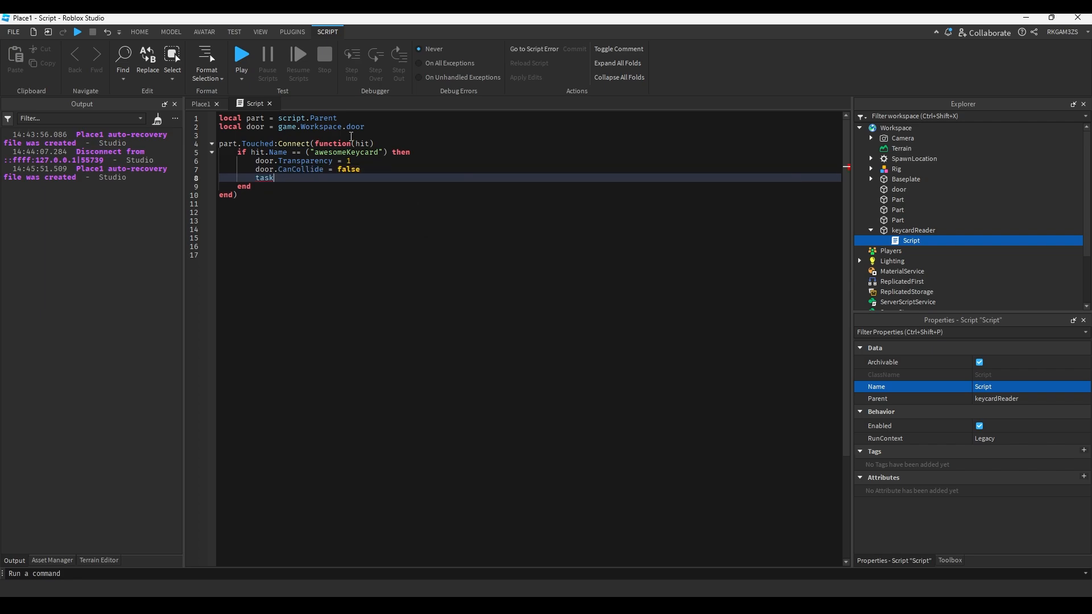
pyautogui.write('.wait(3')
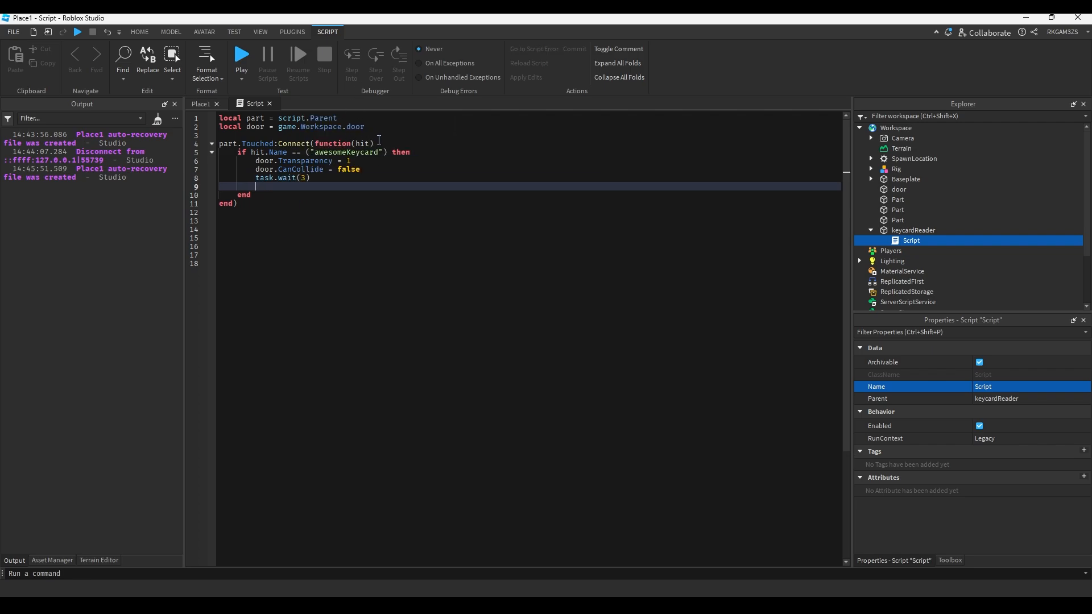
pyautogui.moveTo(256, 161); pyautogui.dragTo(360, 169)
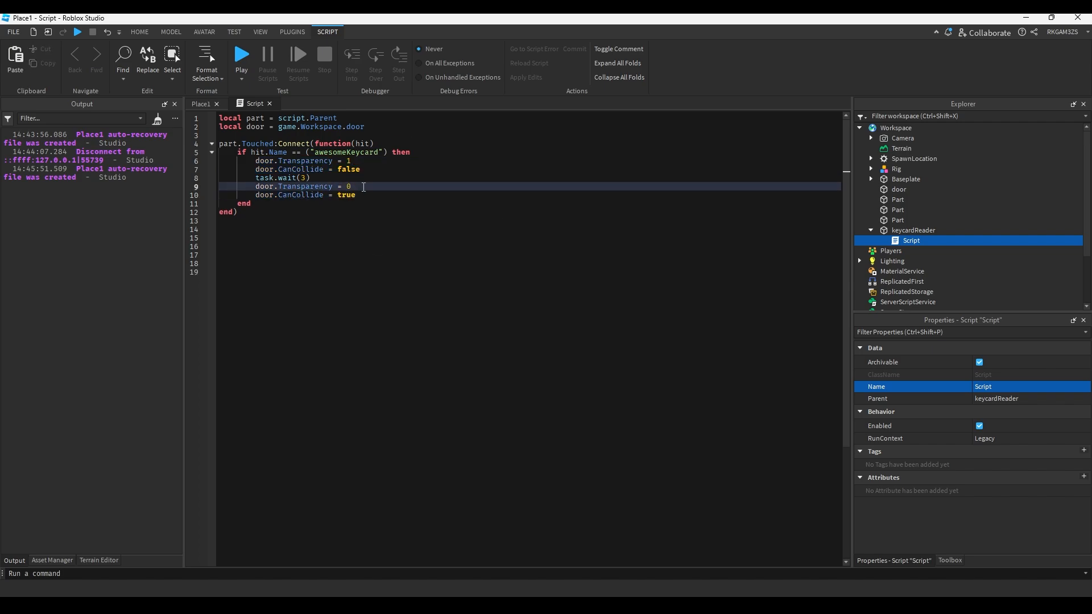
pyautogui.click(201, 103)
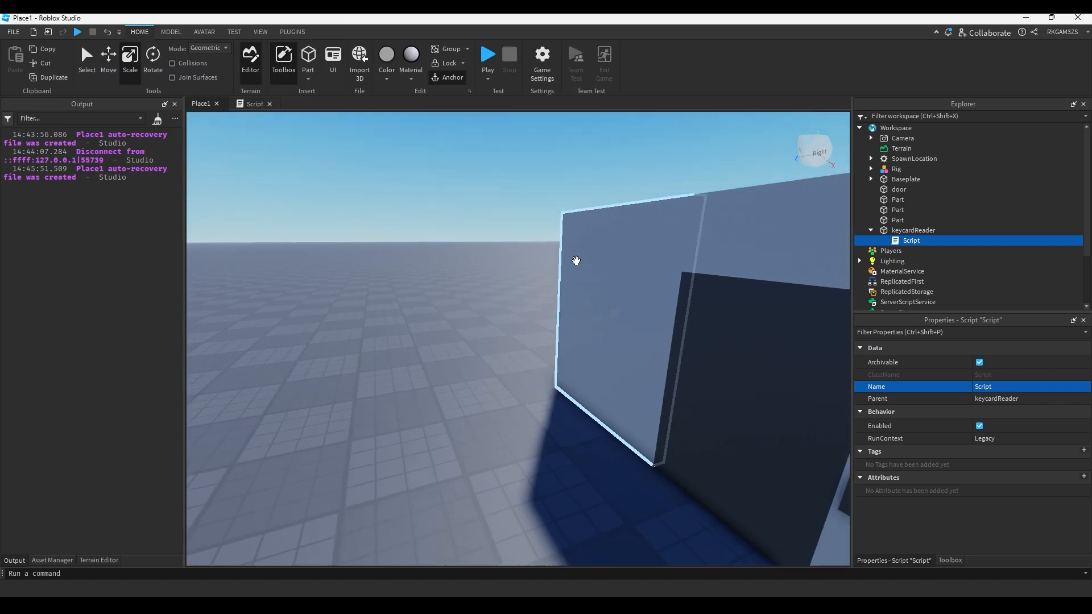
# Insert a new Tool into the Workspace
pyautogui.click(913, 229)
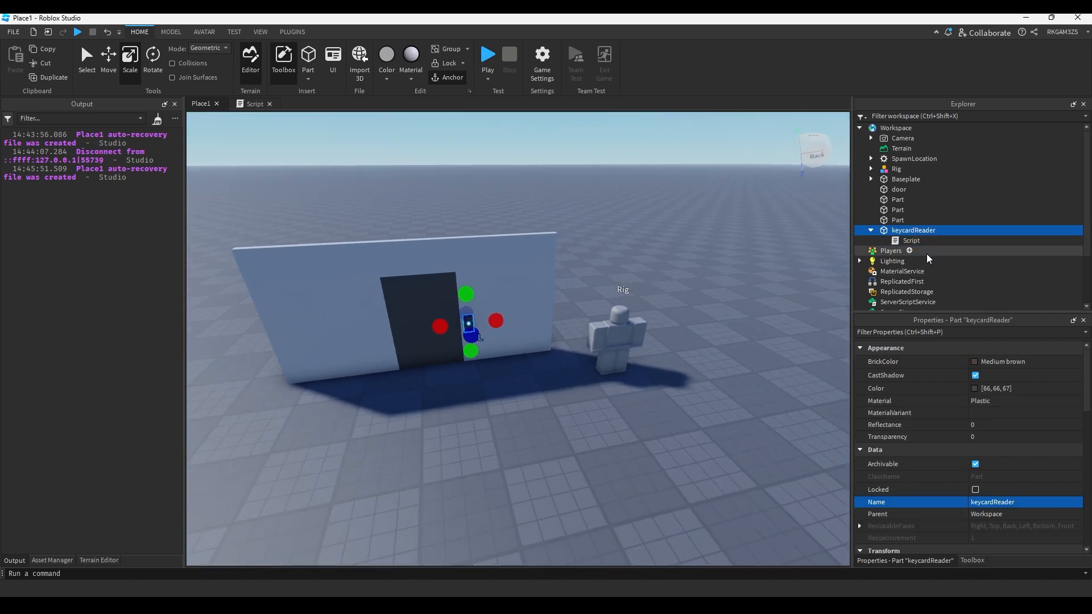
pyautogui.scroll(-3)
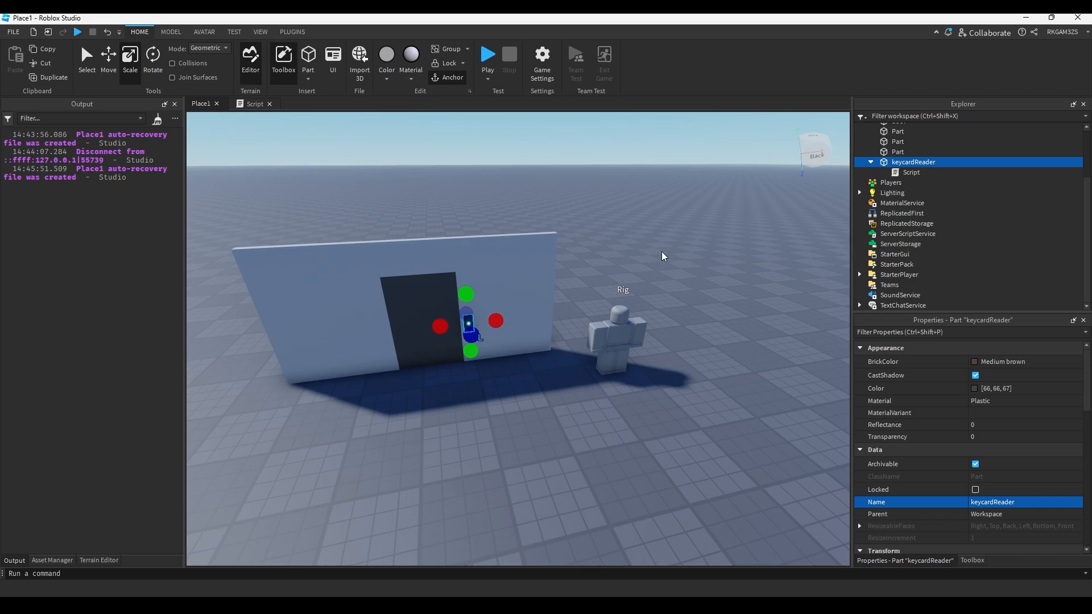
pyautogui.click(919, 127)
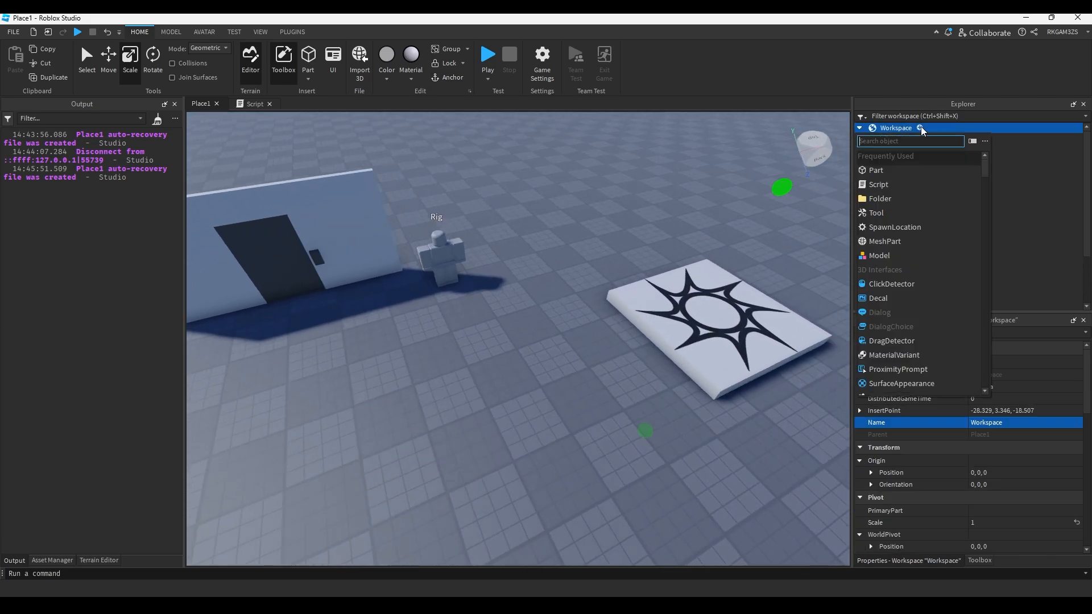
pyautogui.moveTo(898, 184)
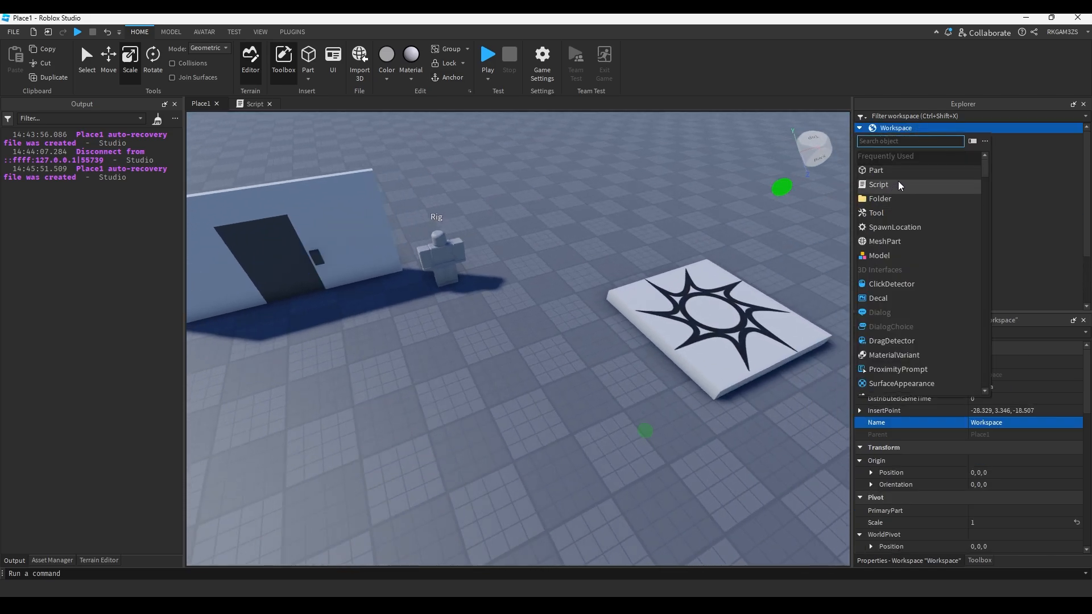
pyautogui.click(876, 213)
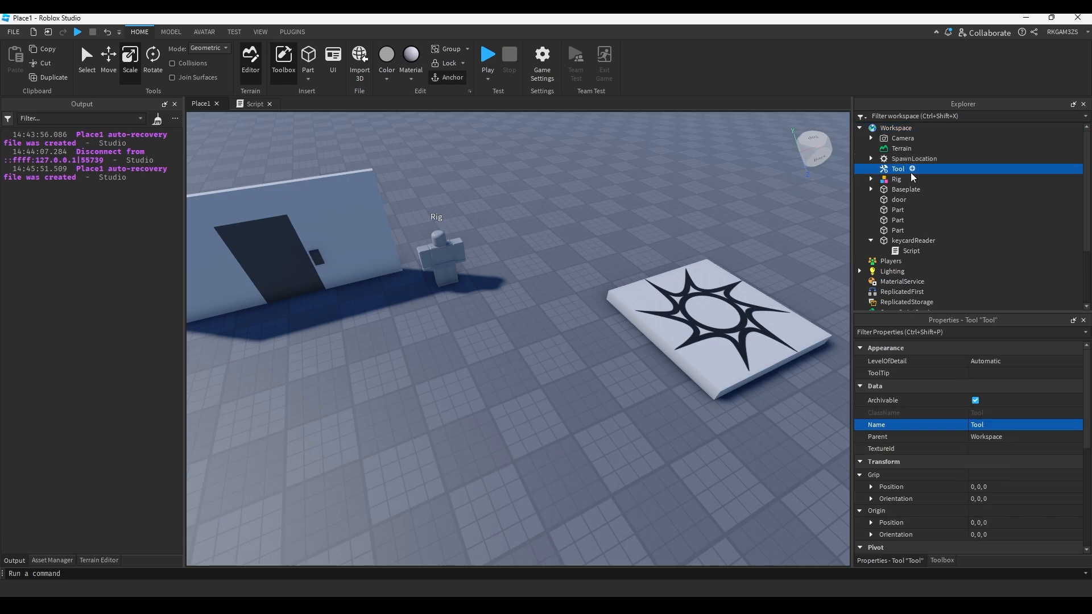
# Add a Part inside the Tool to become the Handle
pyautogui.click(911, 168)
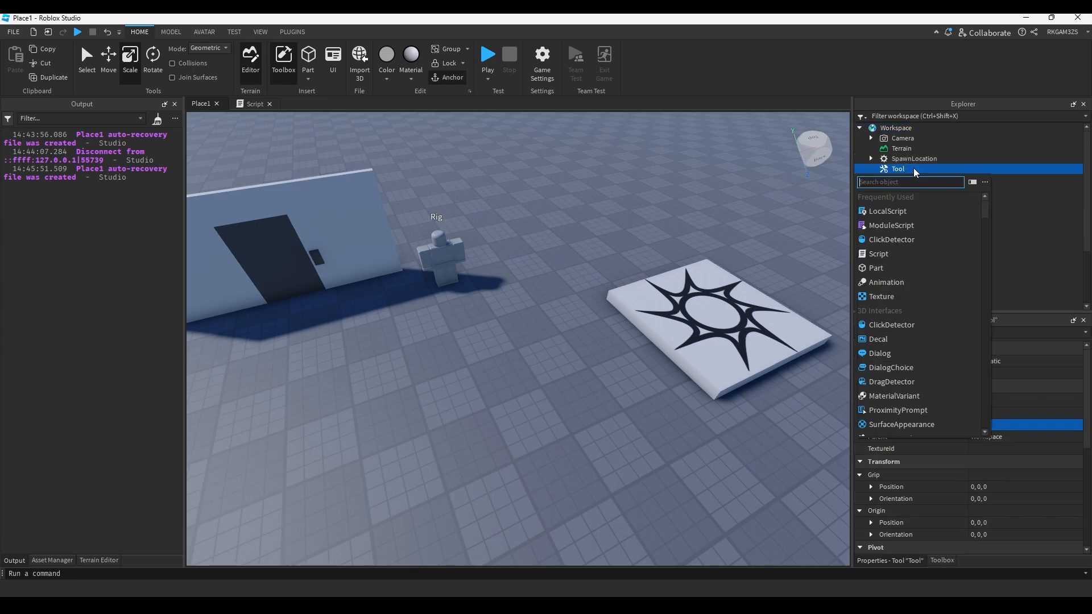
pyautogui.click(875, 267)
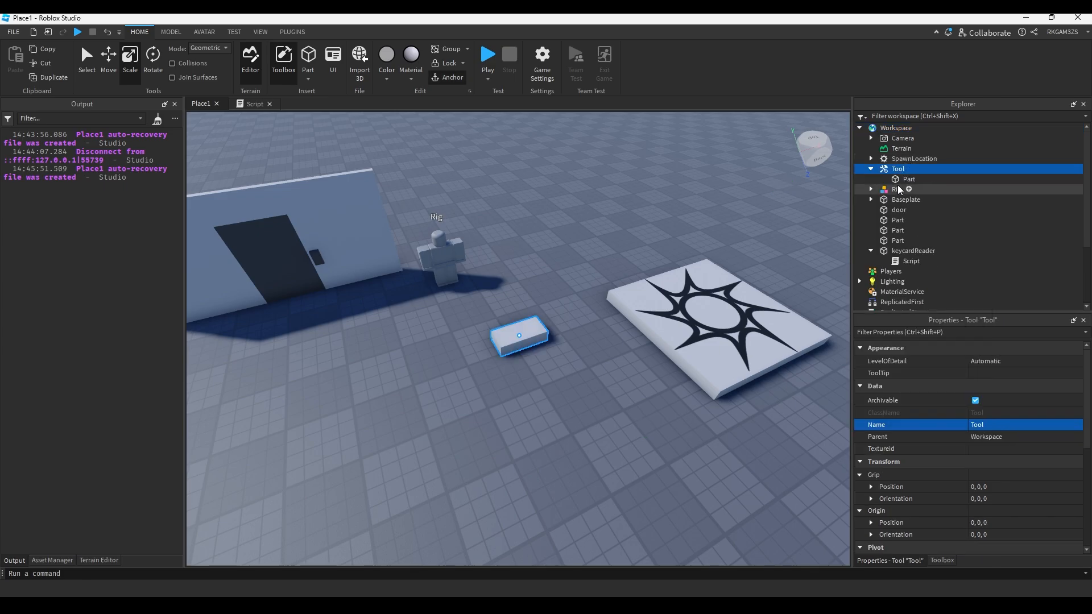
pyautogui.click(908, 179)
pyautogui.write('Handle')
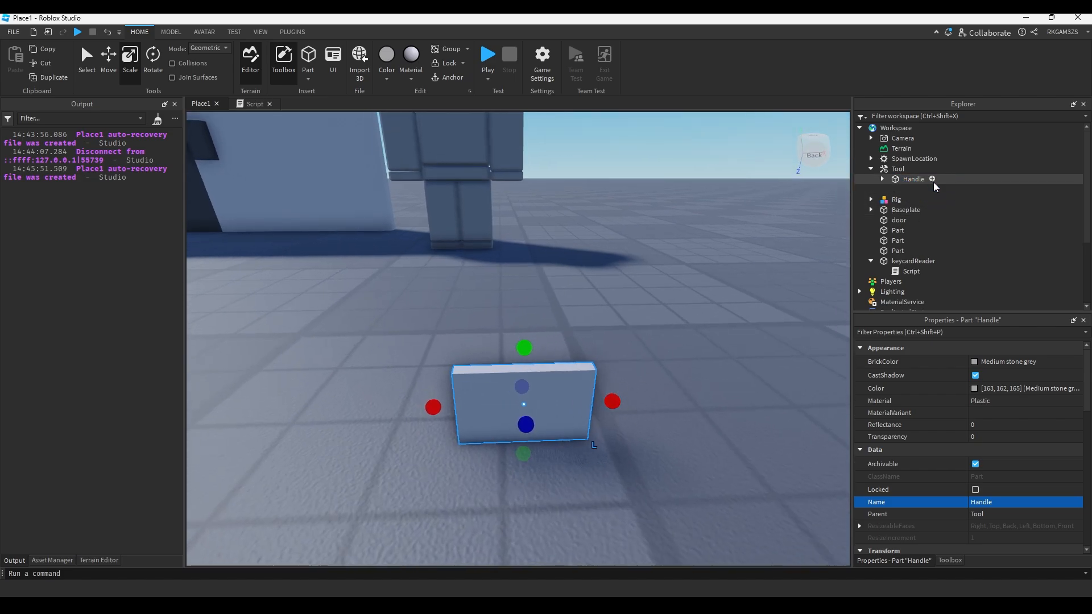
# Add a WeldConstraint under Handle and rename the inner part awesomek
pyautogui.click(931, 178)
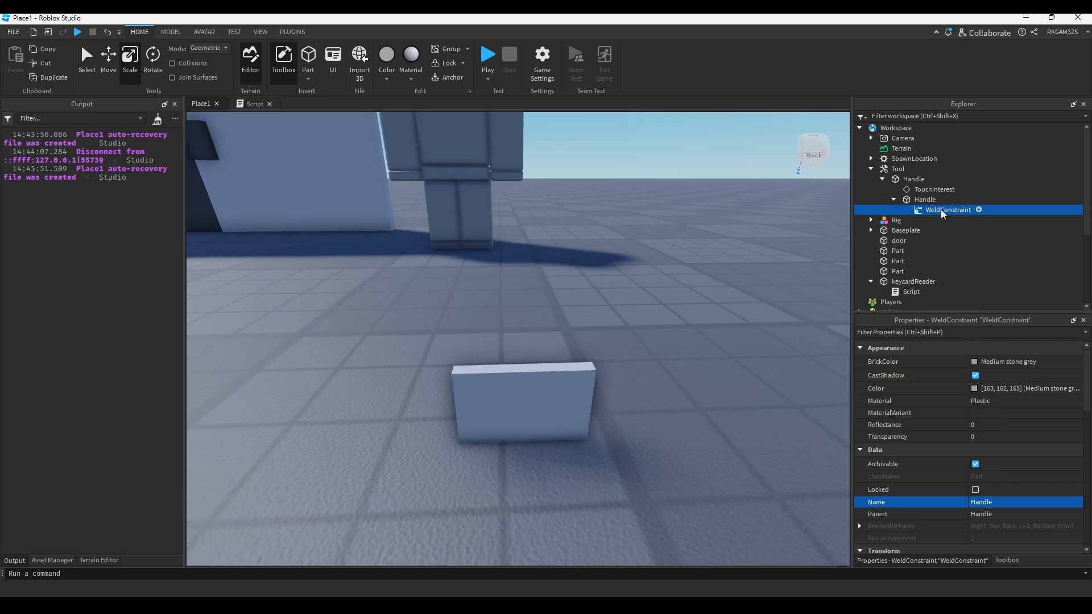
pyautogui.click(923, 200)
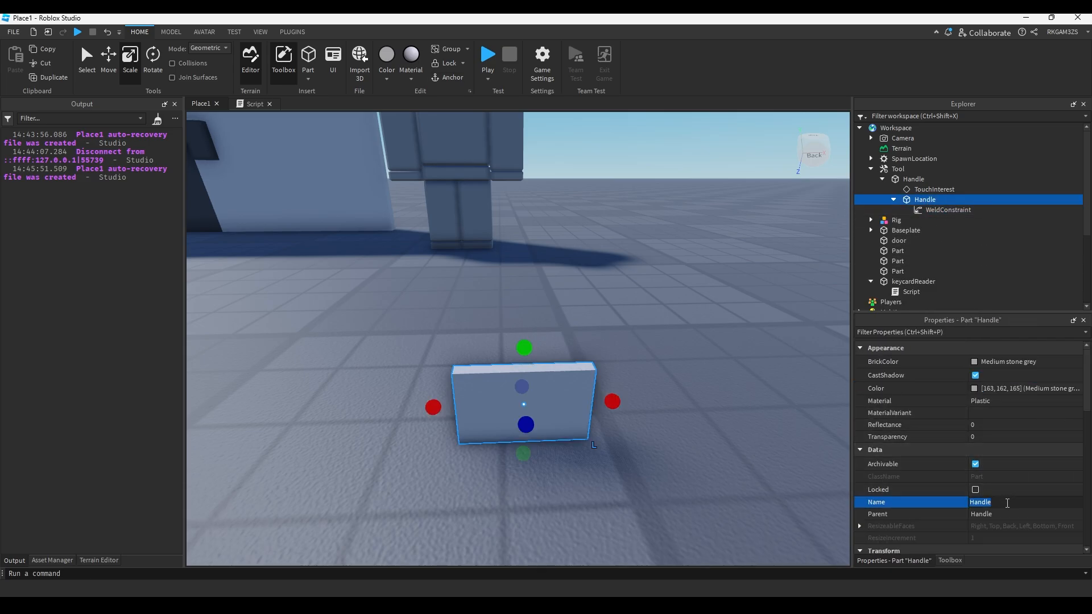
pyautogui.write('awesomek')
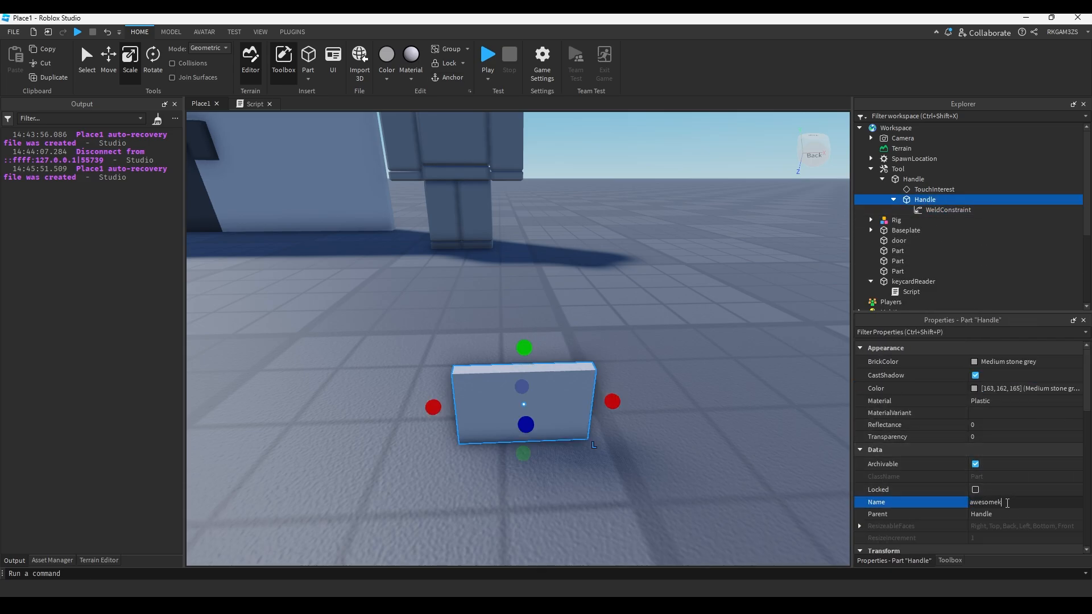
pyautogui.press('Return')
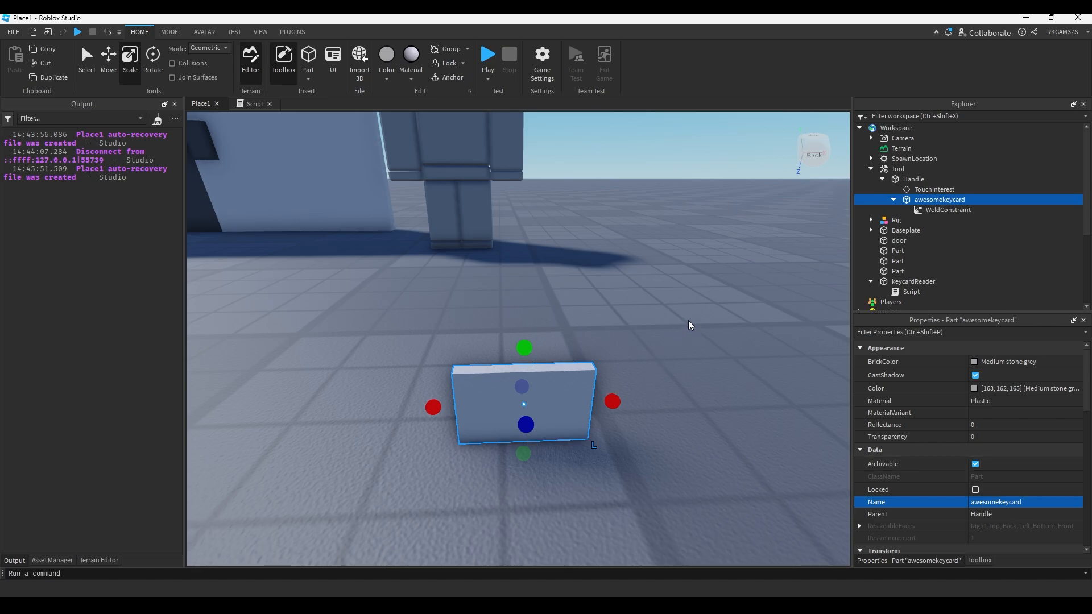
# Verify the spelling against the door script and correct the part name to awesomeKeycard
pyautogui.click(913, 178)
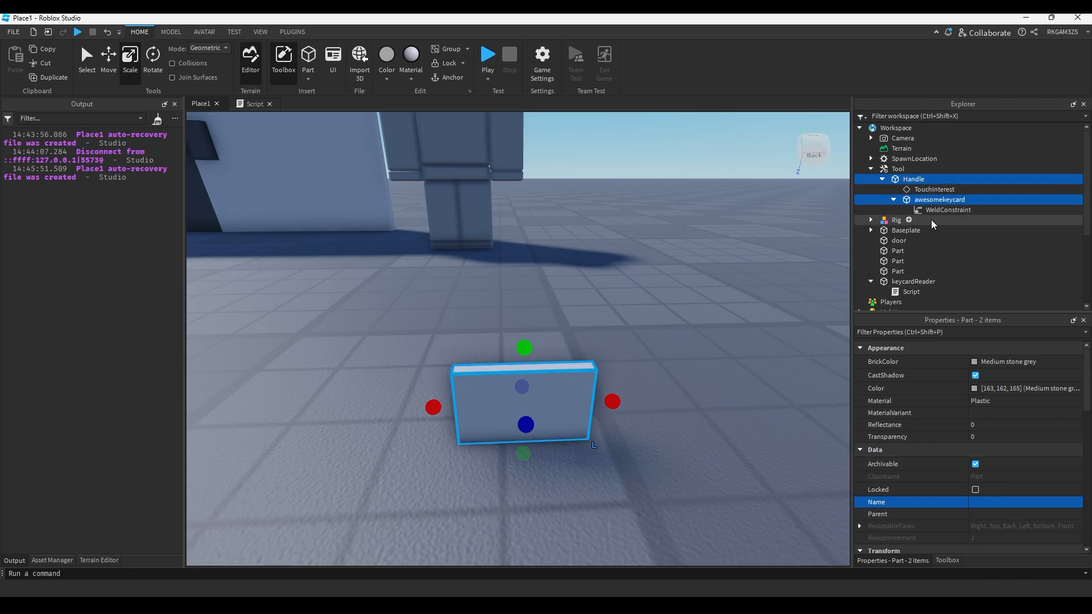
pyautogui.click(253, 104)
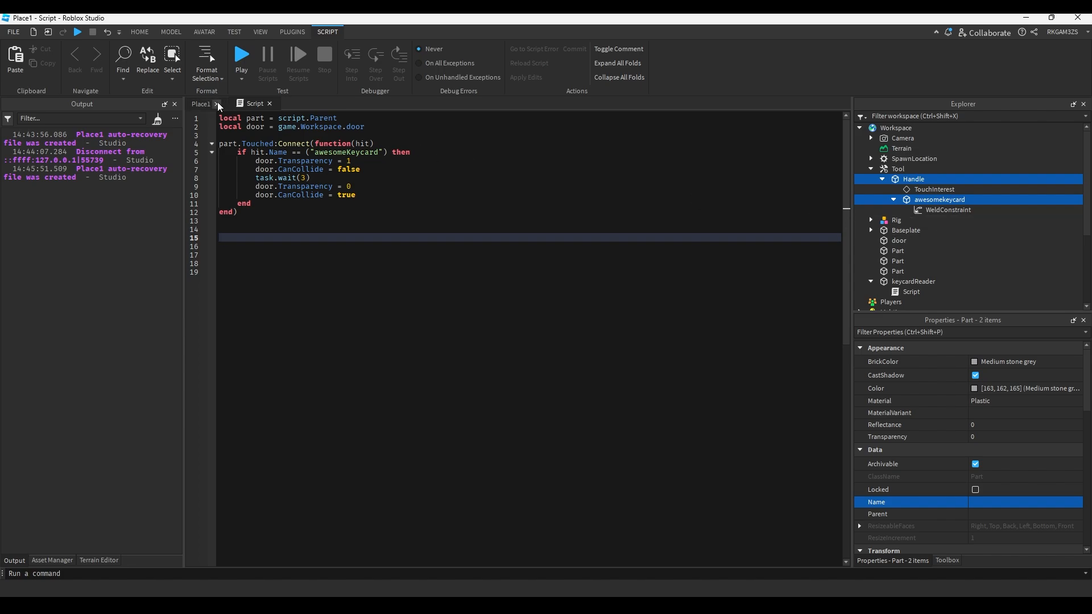
pyautogui.click(935, 188)
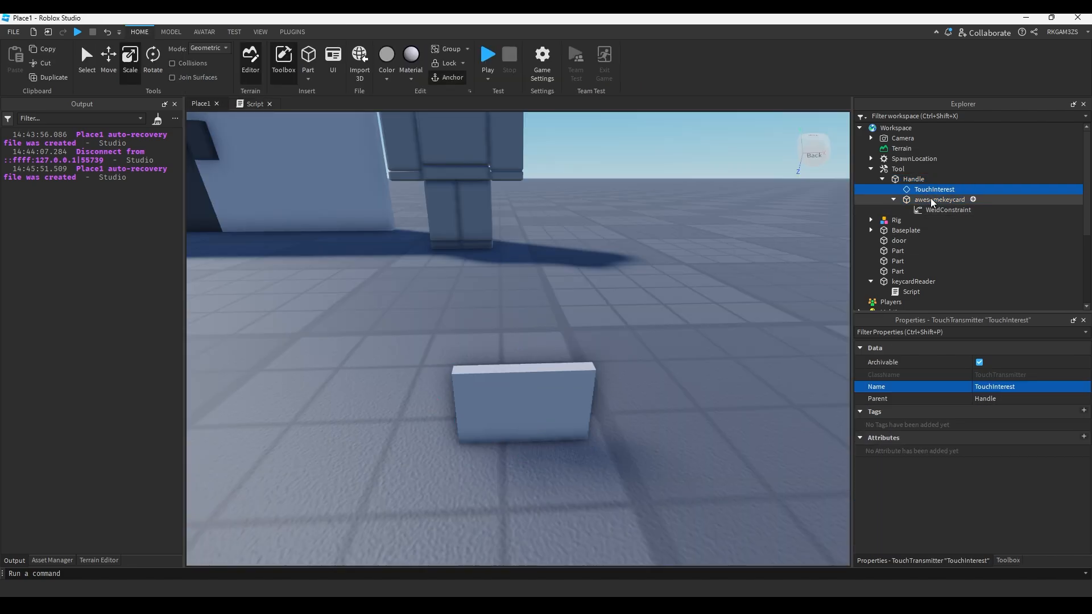
pyautogui.click(939, 199)
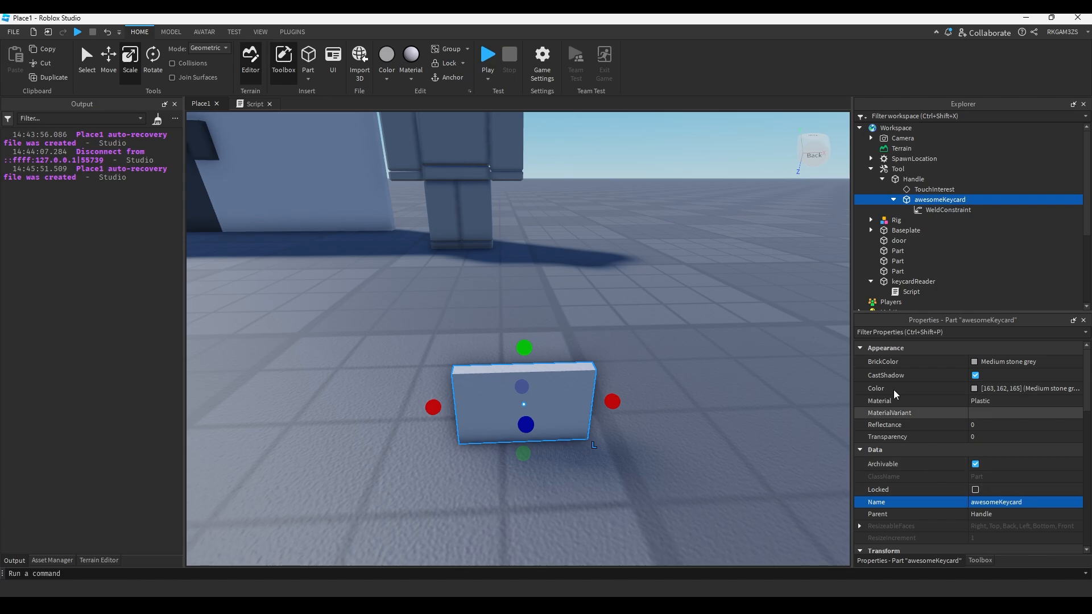
# Disable CanCollide on both parts, colour the keycard red and make the Handle fully transparent
pyautogui.click(913, 179)
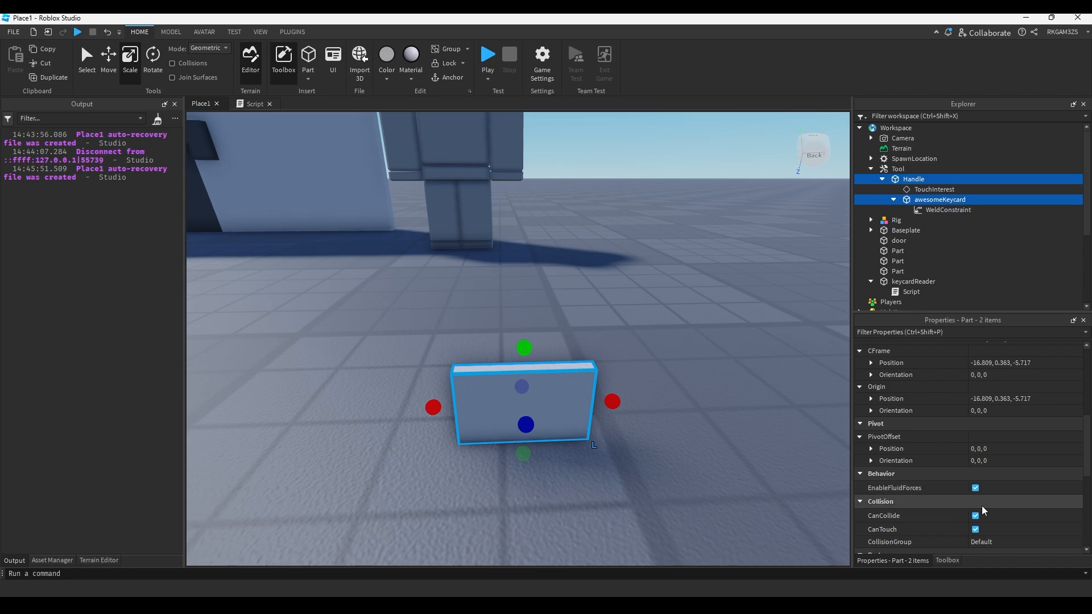
pyautogui.click(974, 515)
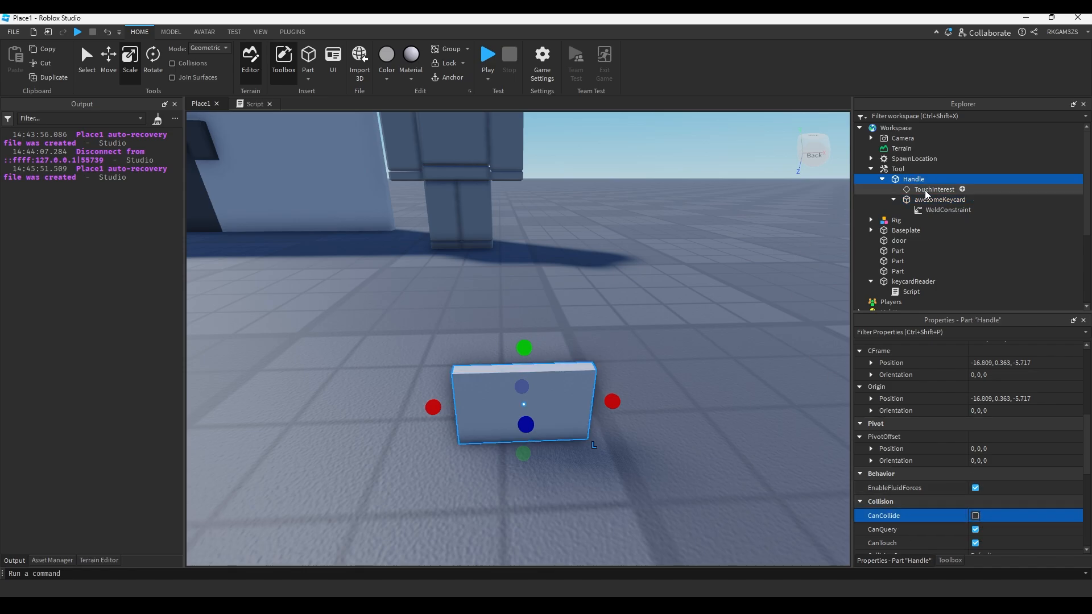
pyautogui.click(941, 199)
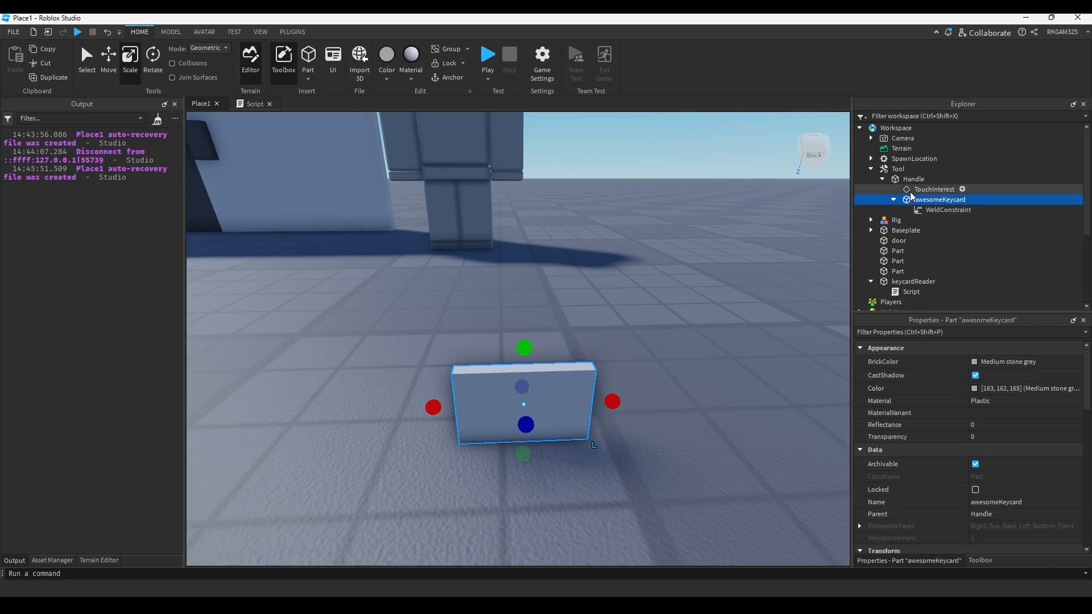
pyautogui.click(913, 179)
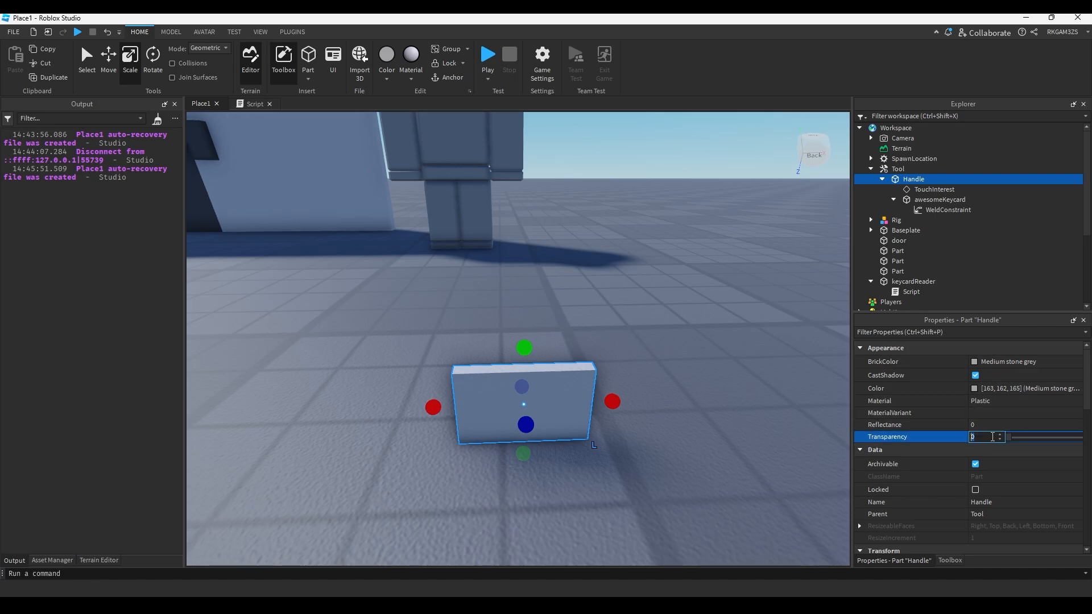
pyautogui.click(939, 199)
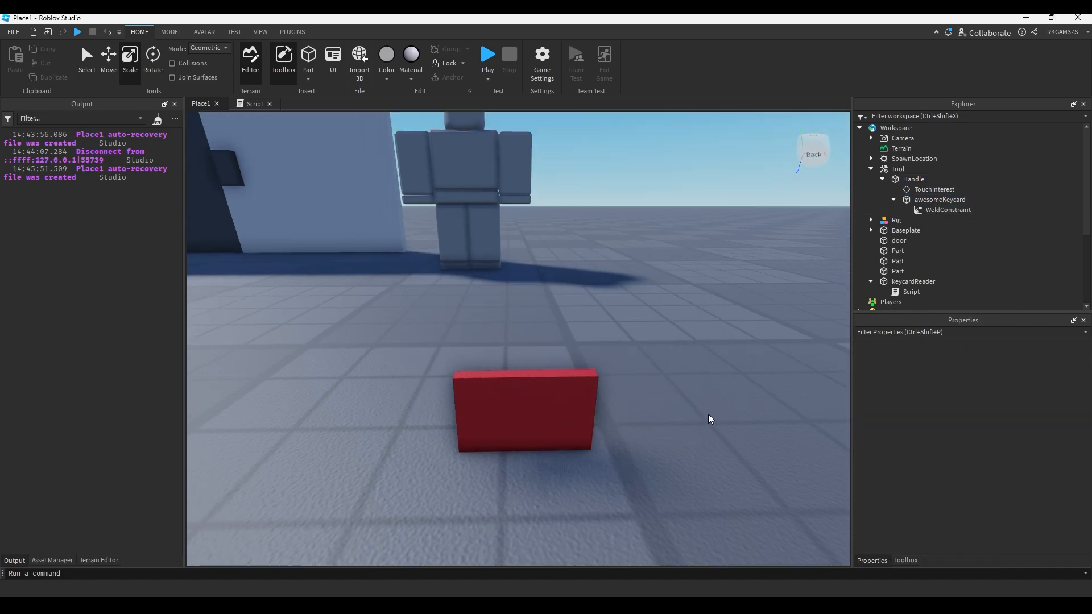
# Link the WeldConstraint's Part0/Part1 to awesomeKeycard and Handle, and rename the Tool Keycard
pyautogui.click(947, 209)
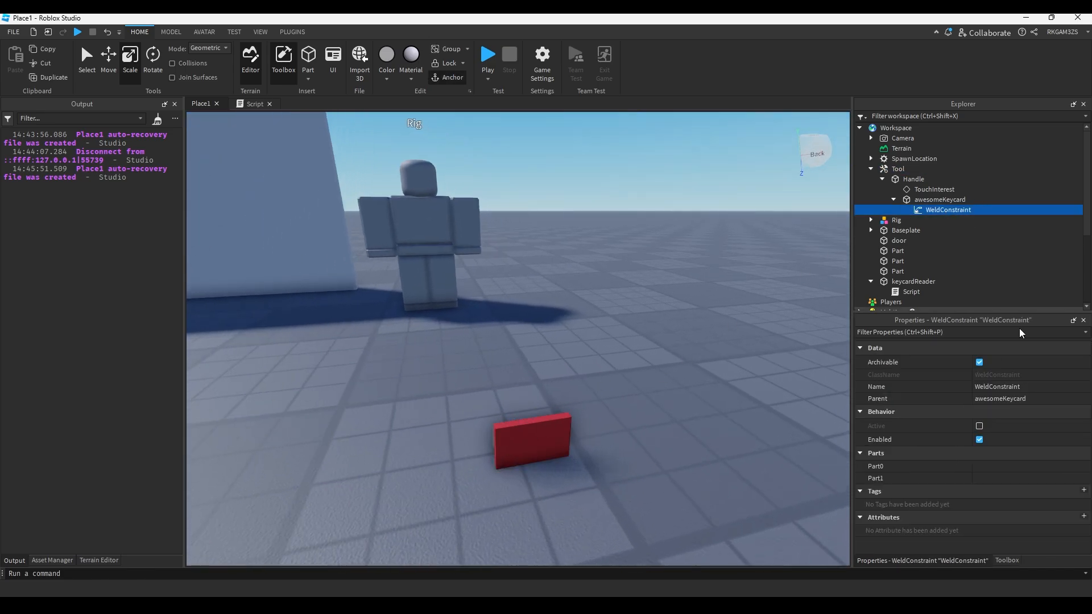
pyautogui.click(906, 466)
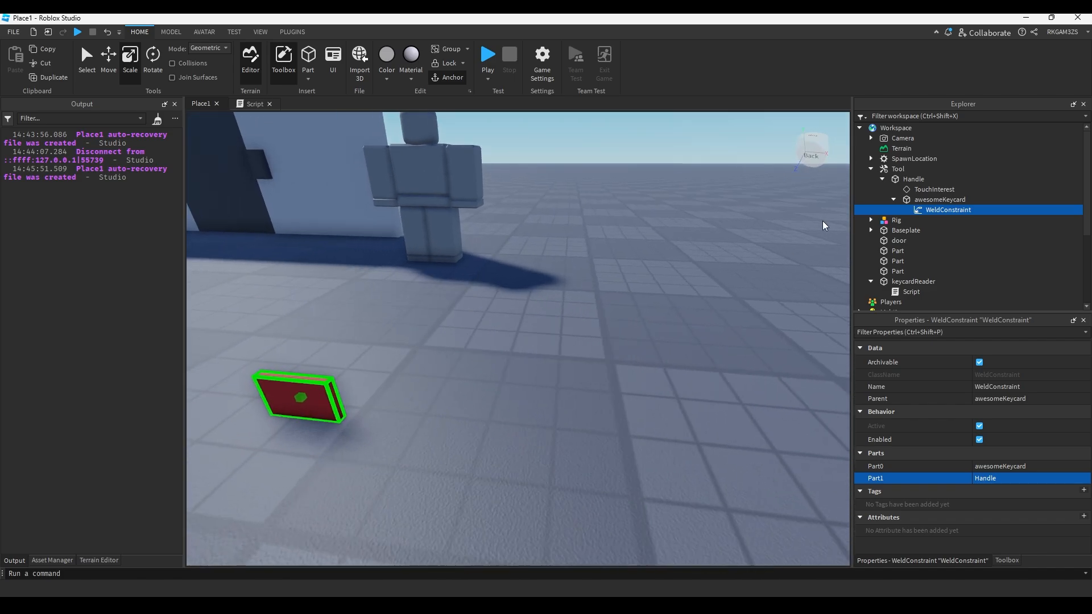
pyautogui.click(897, 168)
pyautogui.write('Keycard')
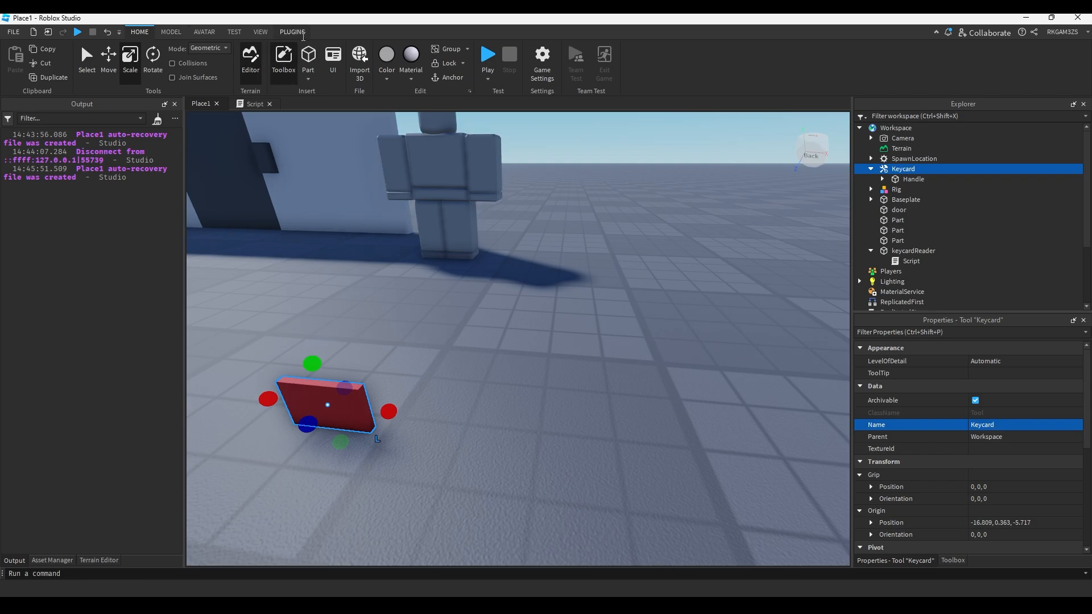
# Adjust the Keycard grip with Tool Grip Editor and move the tool into StarterPack
pyautogui.click(293, 32)
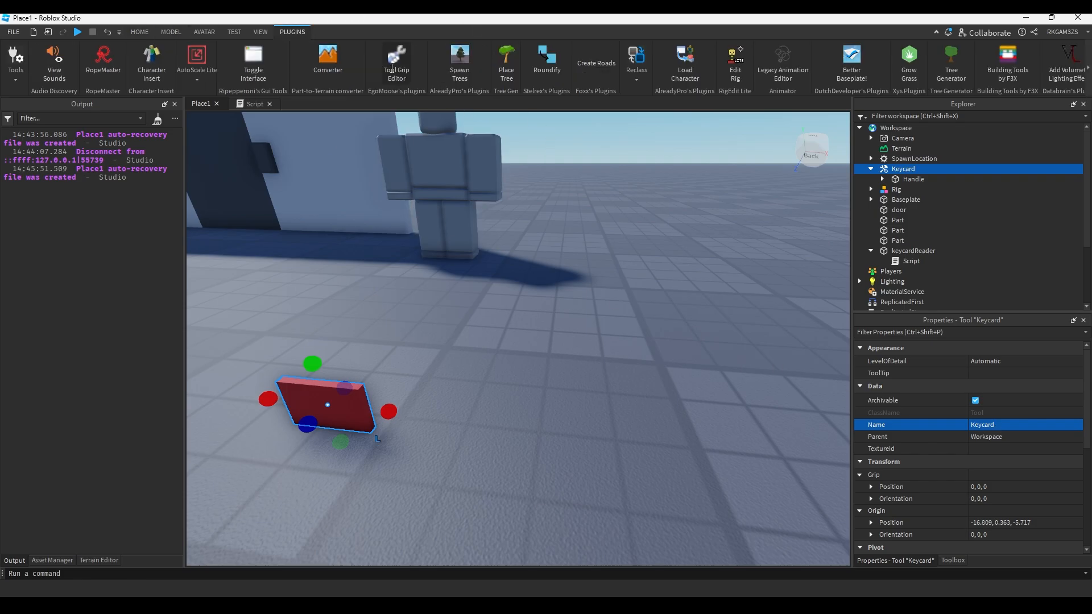
pyautogui.moveTo(396, 63)
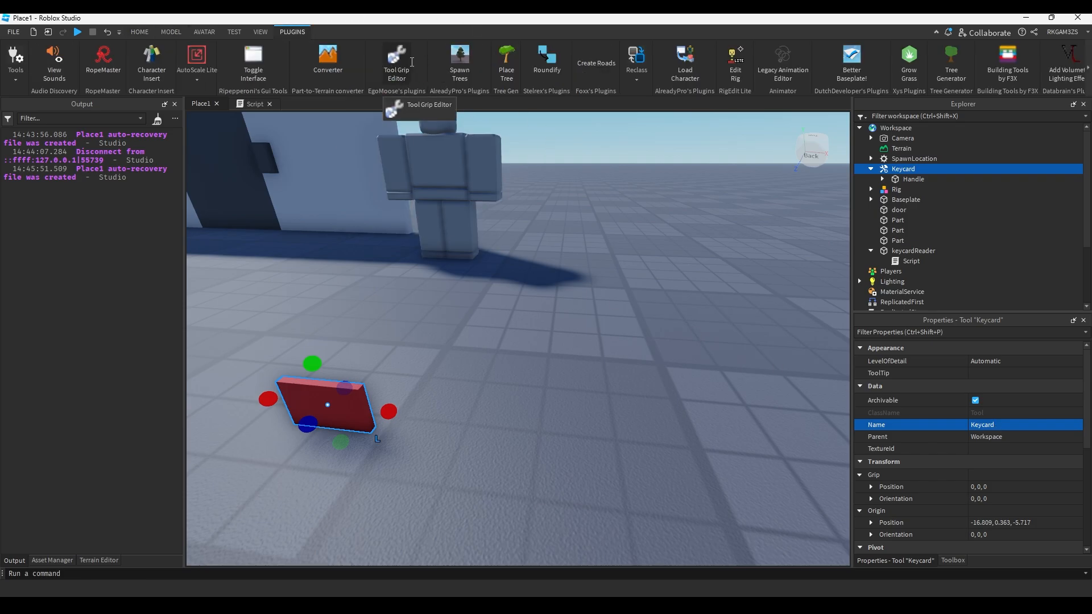
pyautogui.moveTo(443, 120)
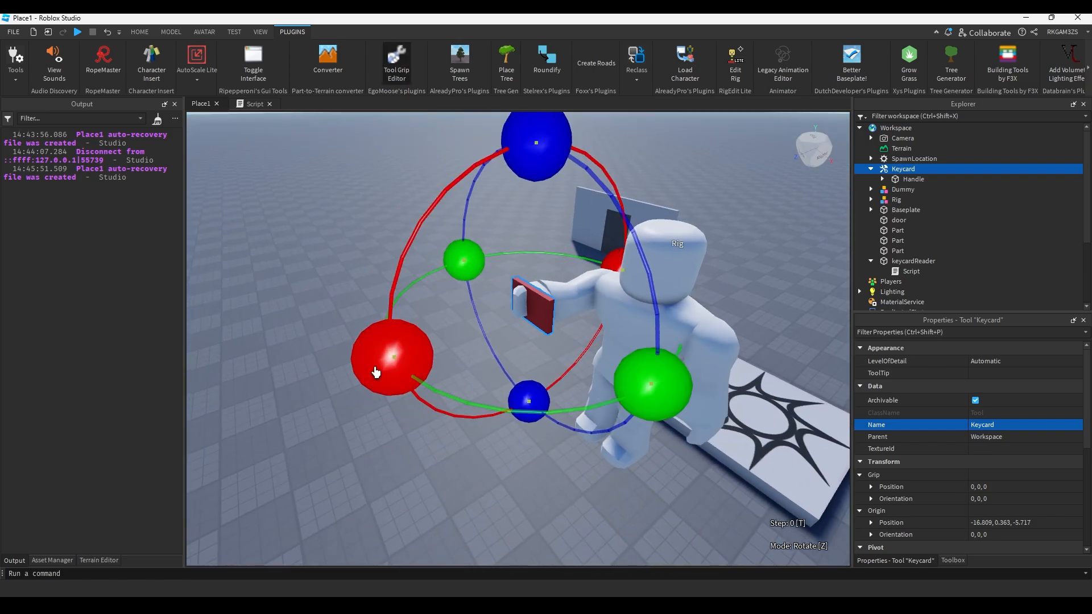
pyautogui.moveTo(332, 361)
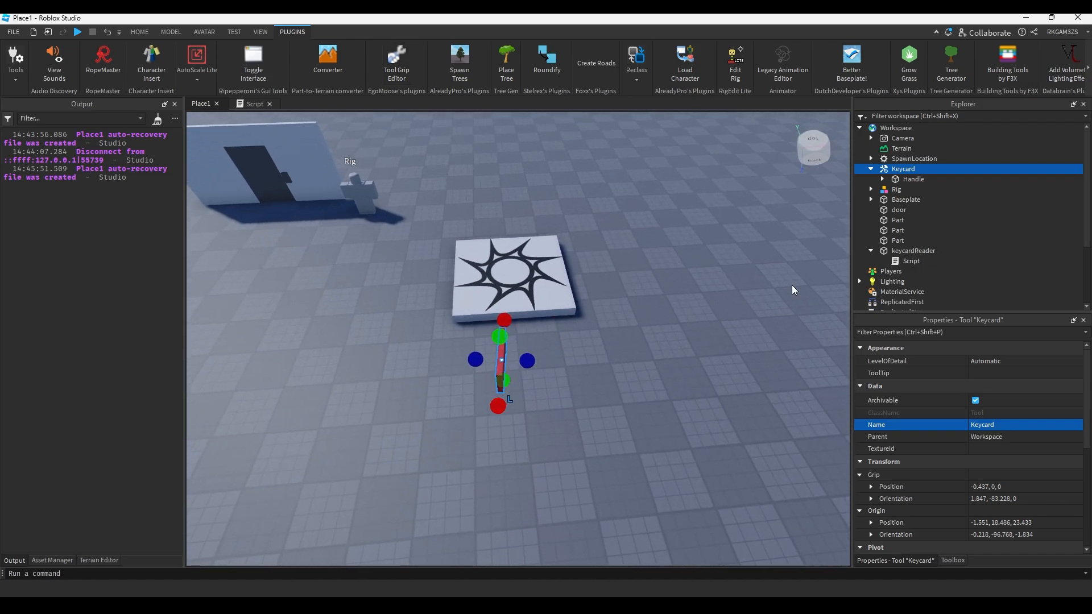
pyautogui.click(870, 168)
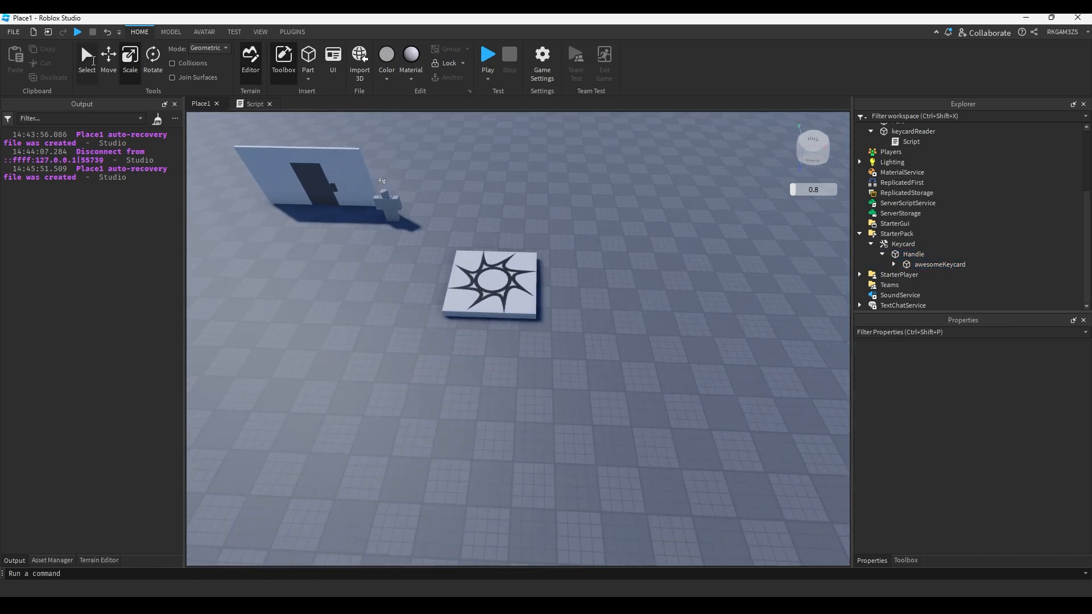
pyautogui.click(487, 53)
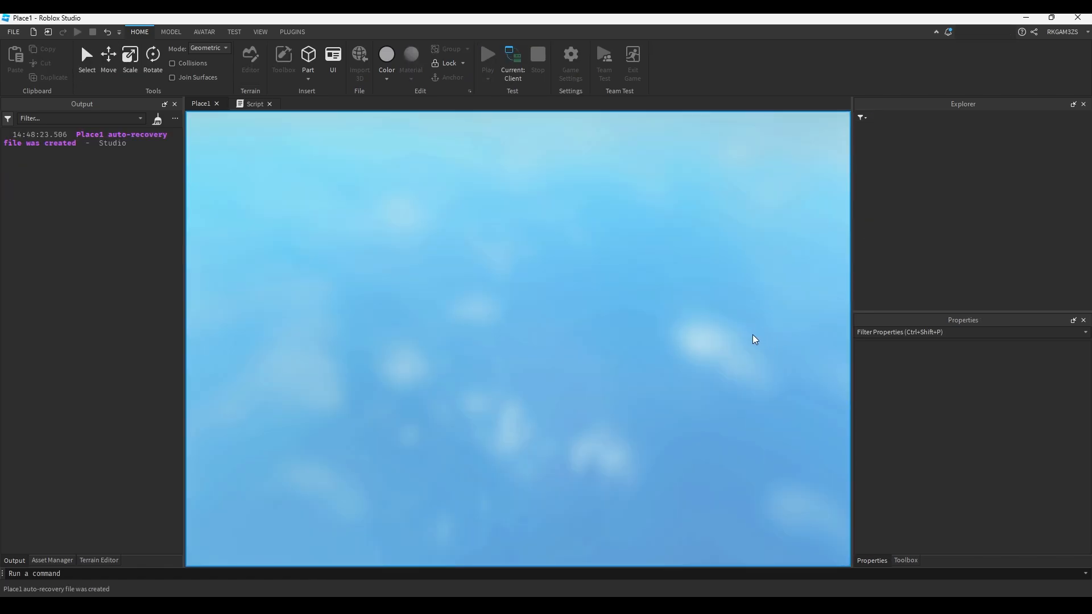
pyautogui.click(487, 54)
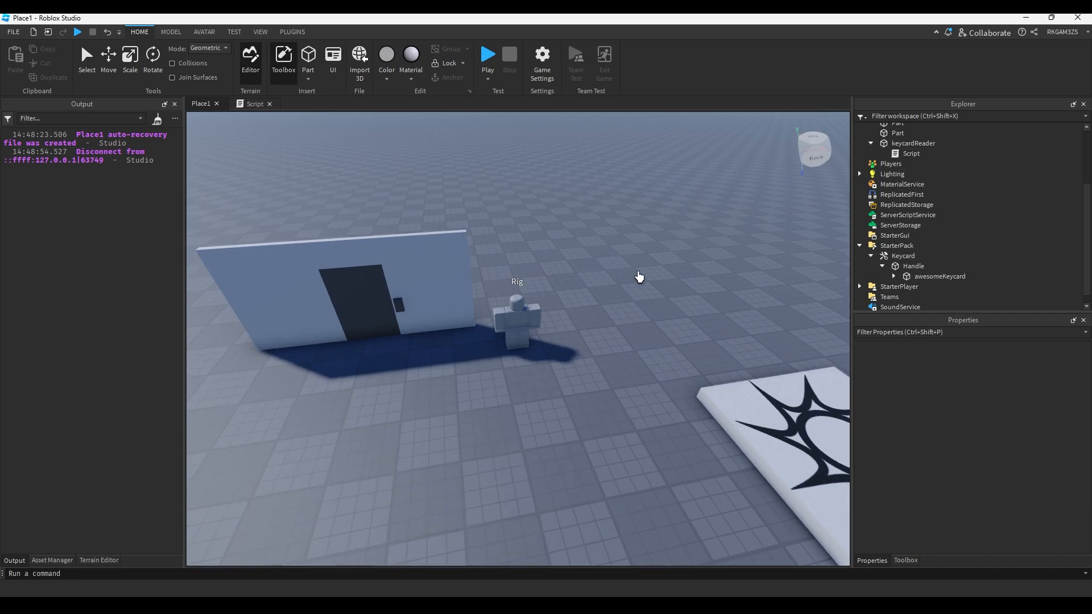
pyautogui.moveTo(639, 267)
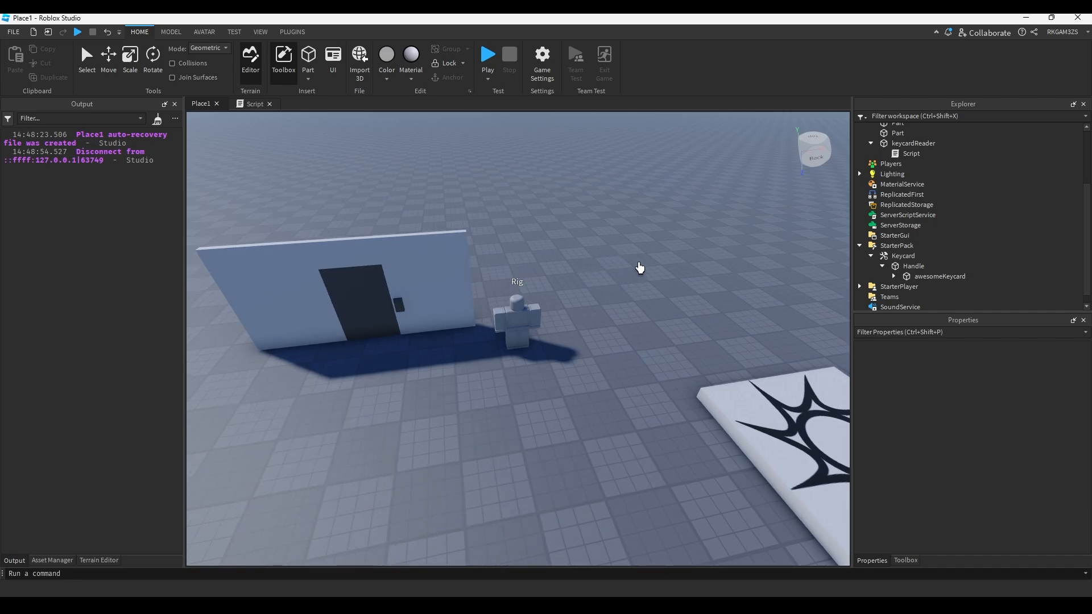
pyautogui.moveTo(639, 271)
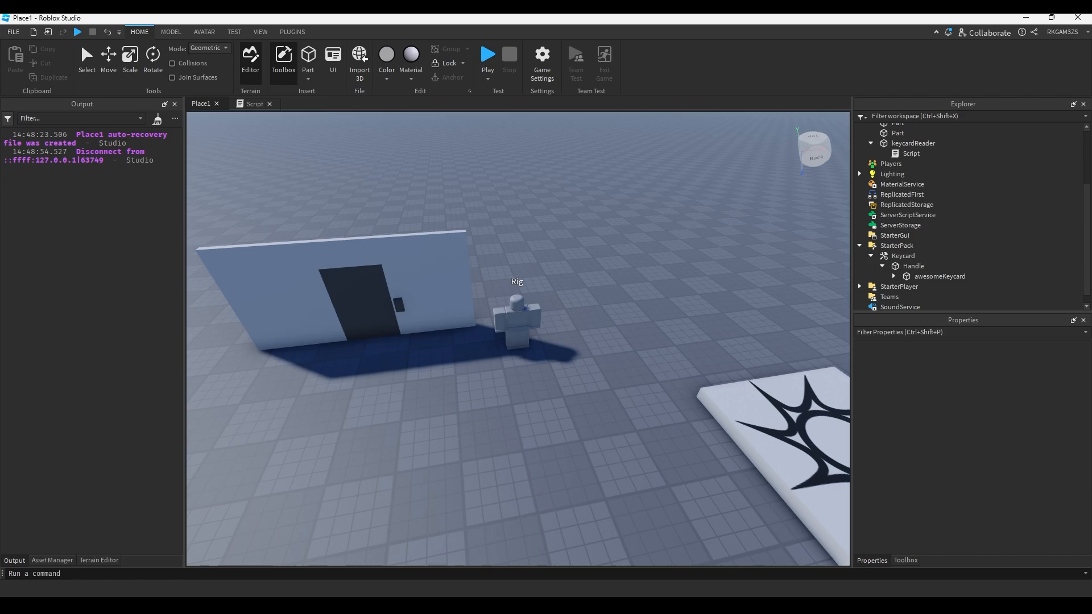